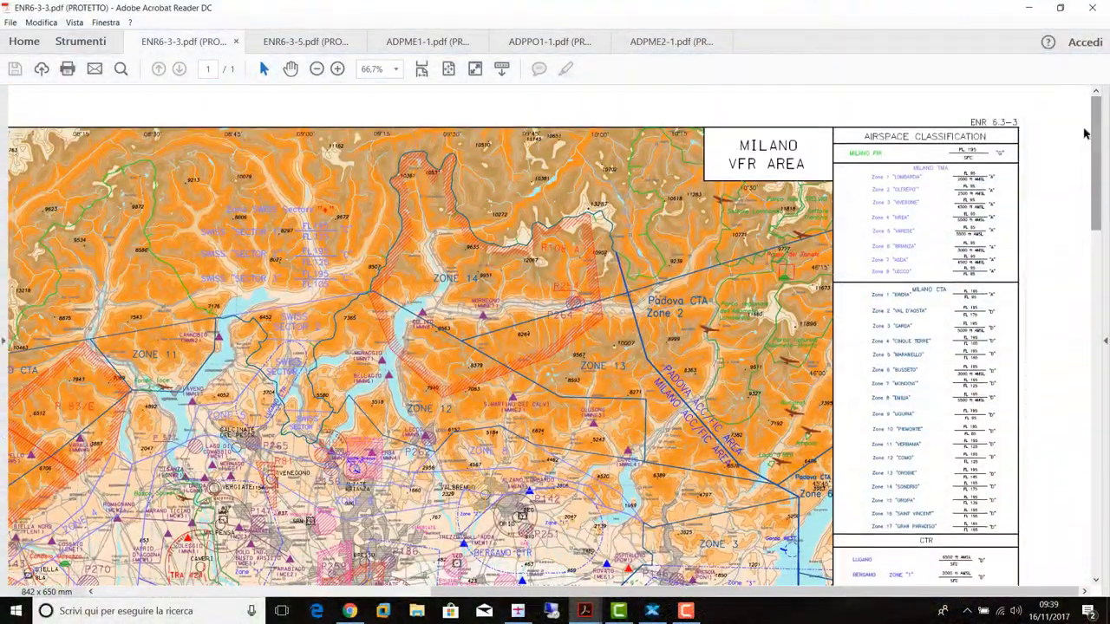
Review the LIPZ package contents: README, Texture and Scenery folders, and LIPZ_ADEX_25A.ad4.
{"action": "left_click", "coordinate": [305, 42]}
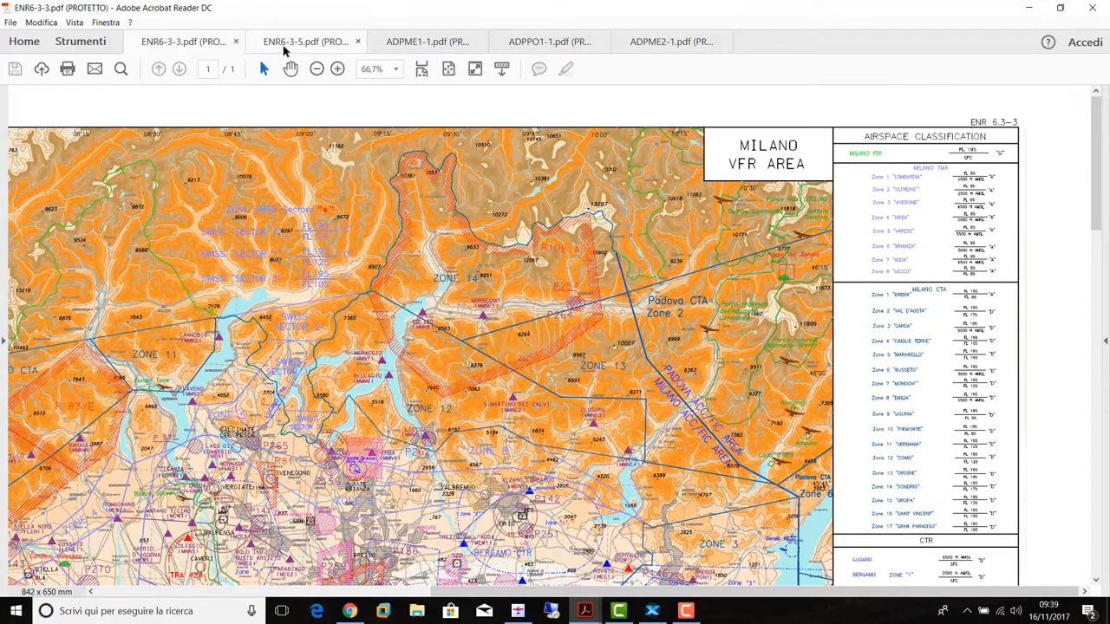
{"action": "left_click", "coordinate": [303, 42]}
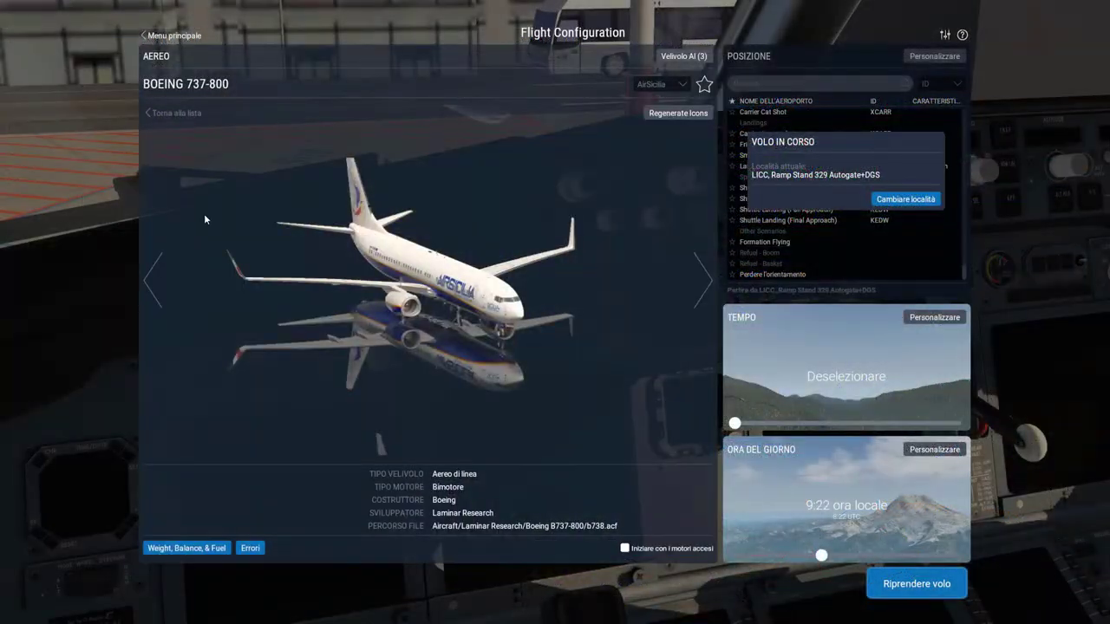
{"action": "left_click", "coordinate": [915, 583]}
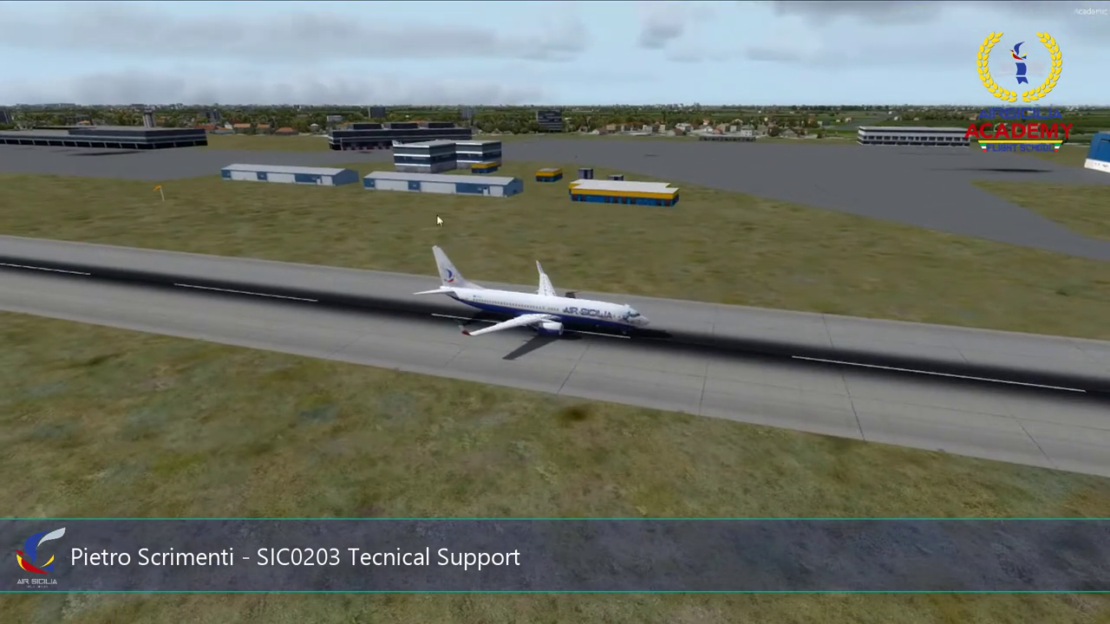
{"action": "mouse_move", "coordinate": [491, 200]}
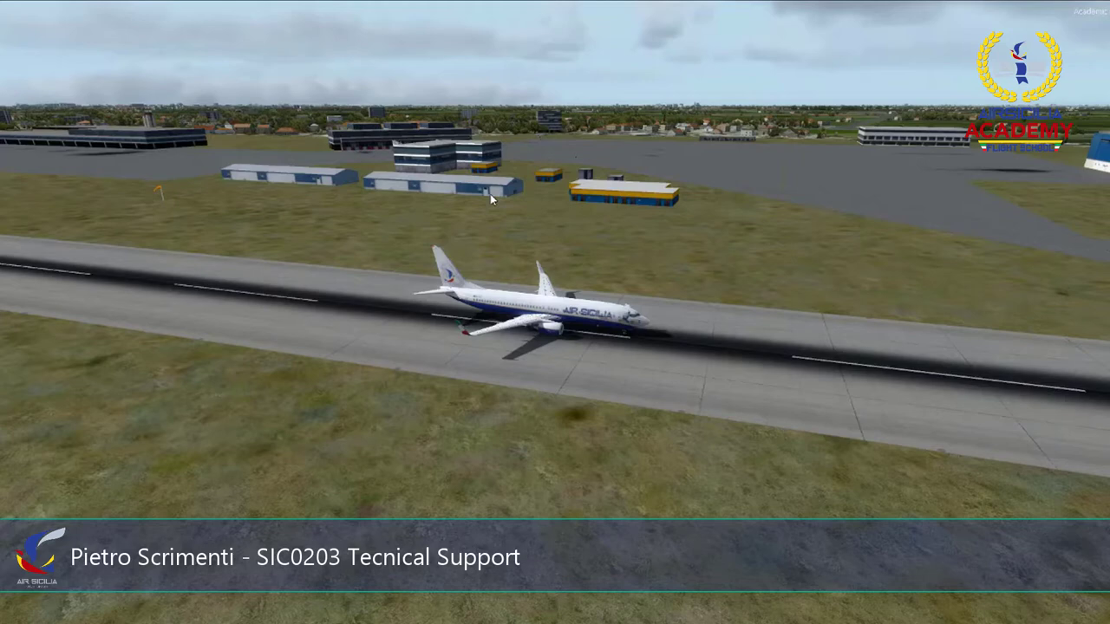
{"action": "mouse_move", "coordinate": [451, 53]}
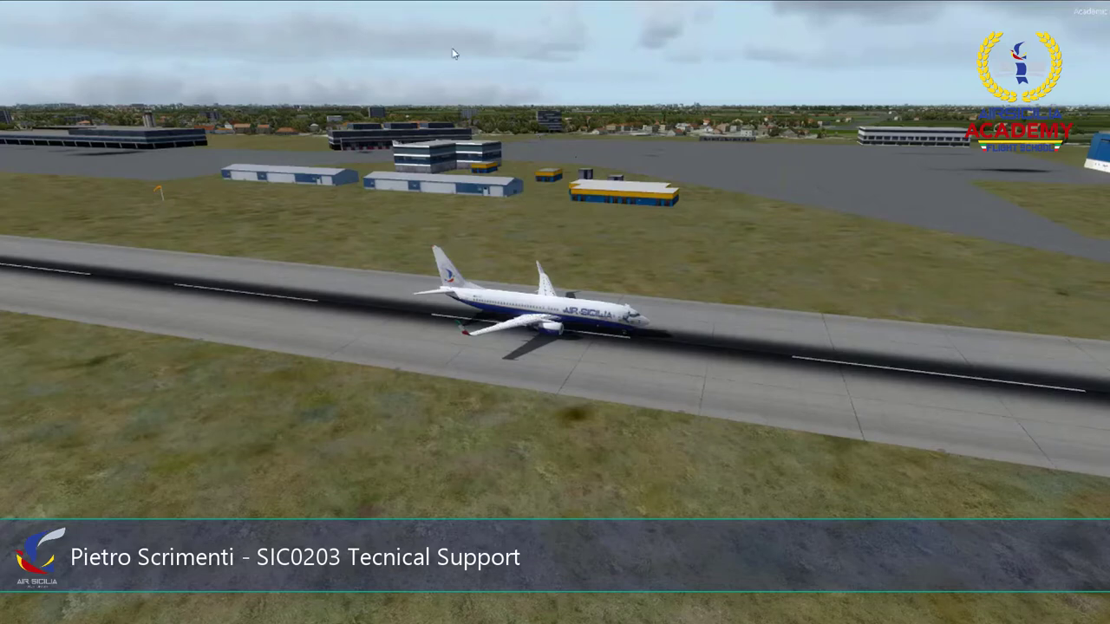
{"action": "mouse_move", "coordinate": [324, 146]}
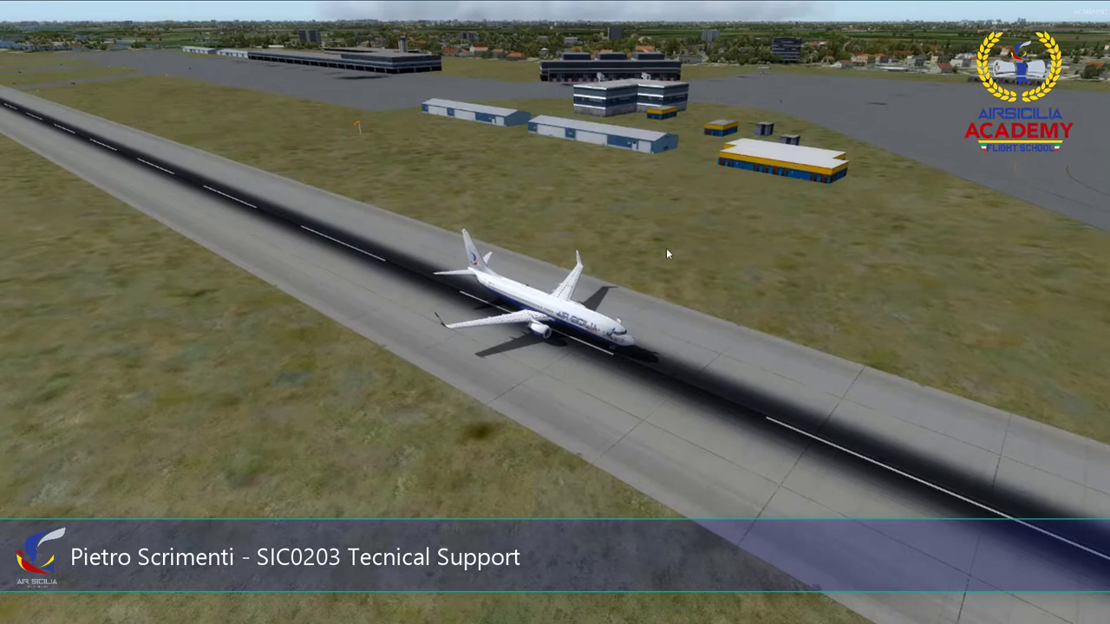
{"action": "mouse_move", "coordinate": [422, 364]}
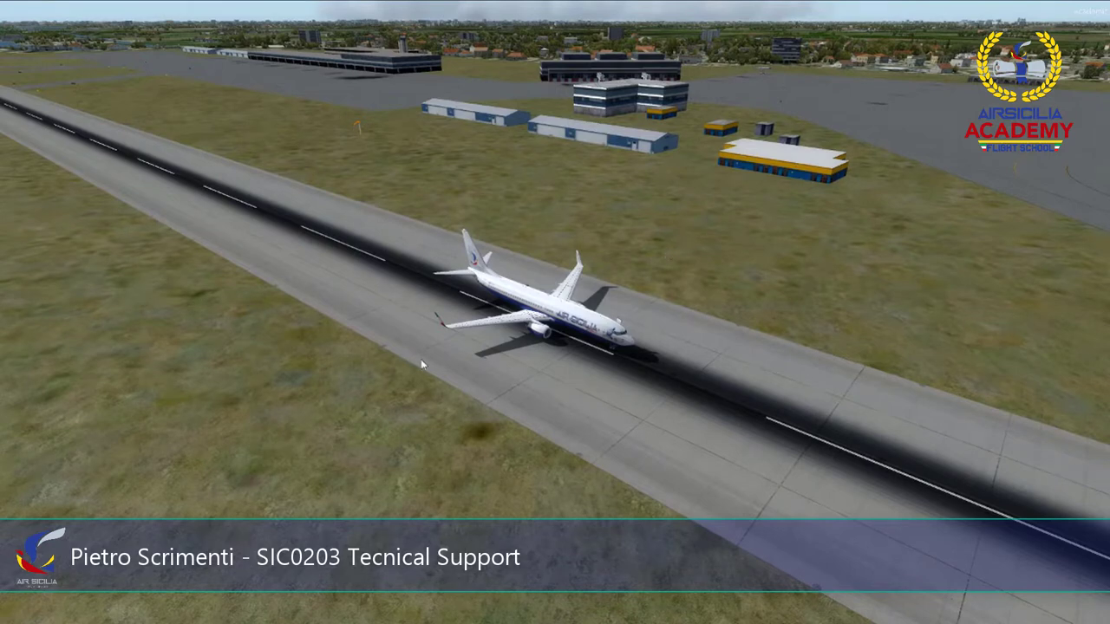
{"action": "mouse_move", "coordinate": [586, 52]}
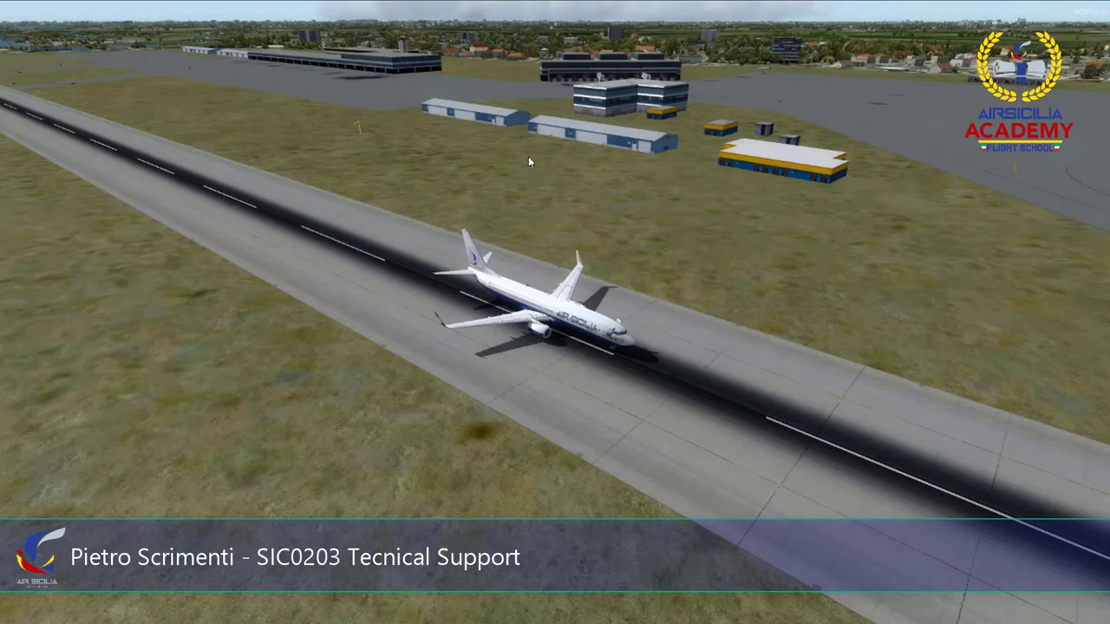
{"action": "mouse_move", "coordinate": [462, 179]}
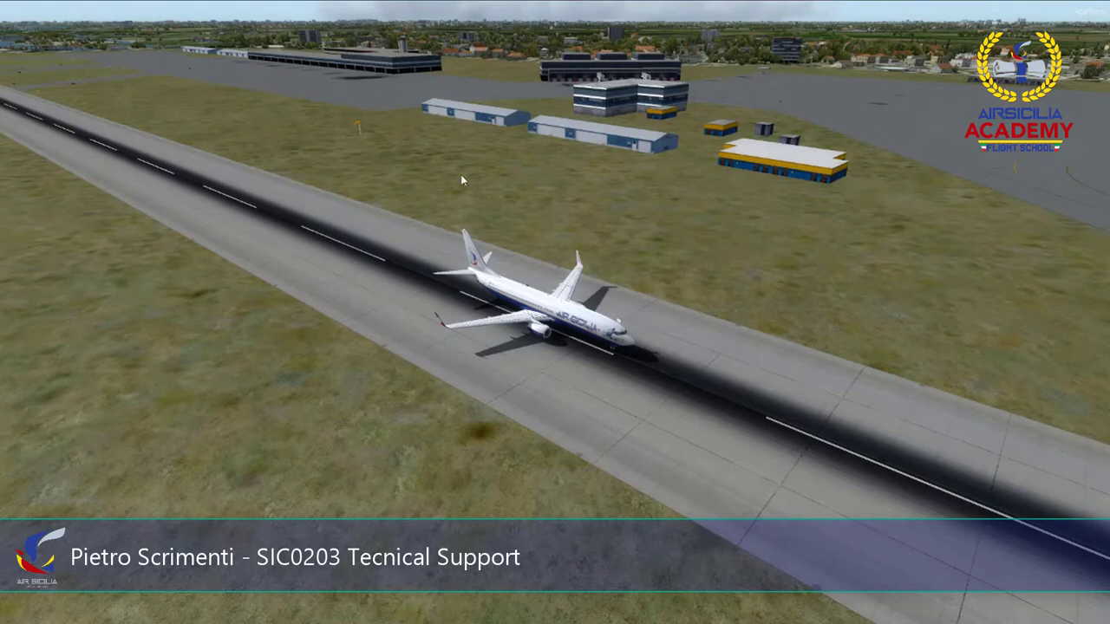
{"action": "mouse_move", "coordinate": [794, 259]}
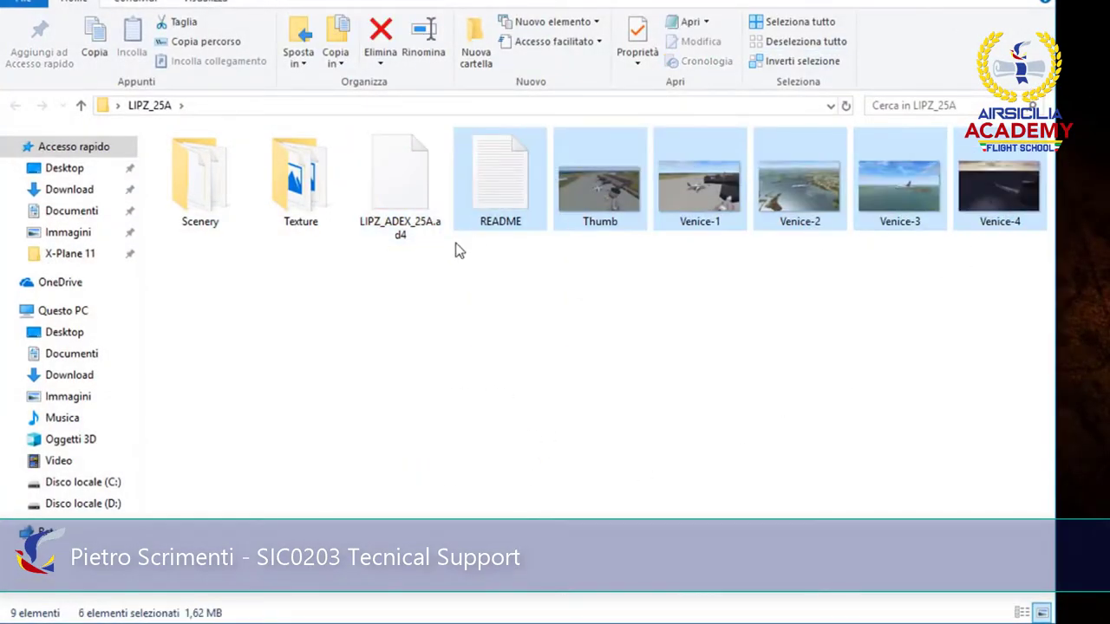
{"action": "left_click", "coordinate": [500, 177]}
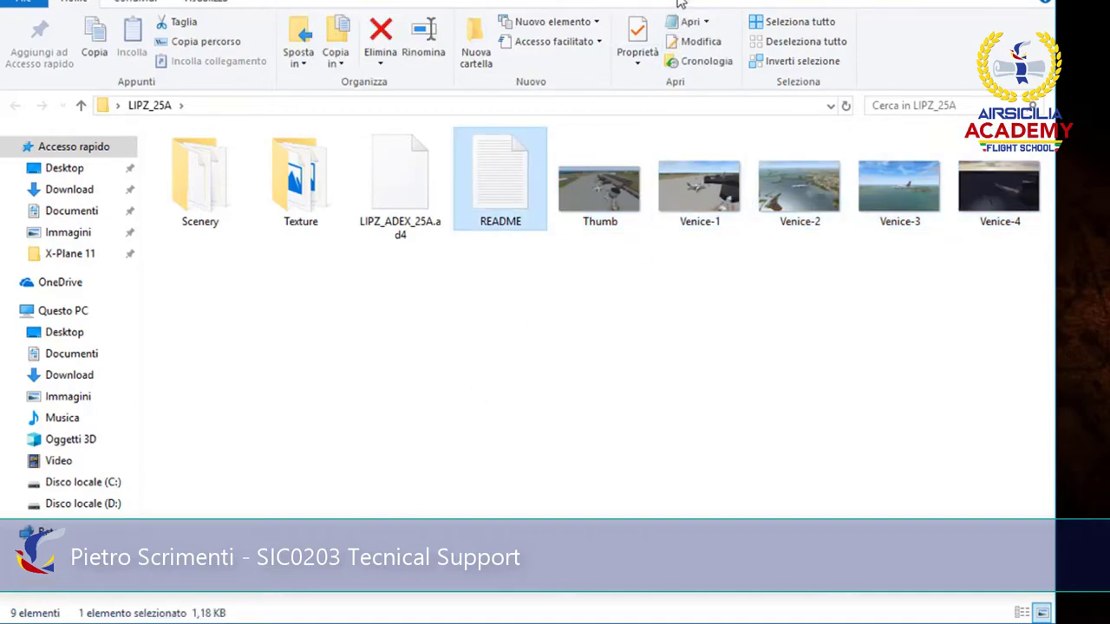
{"action": "mouse_move", "coordinate": [184, 337]}
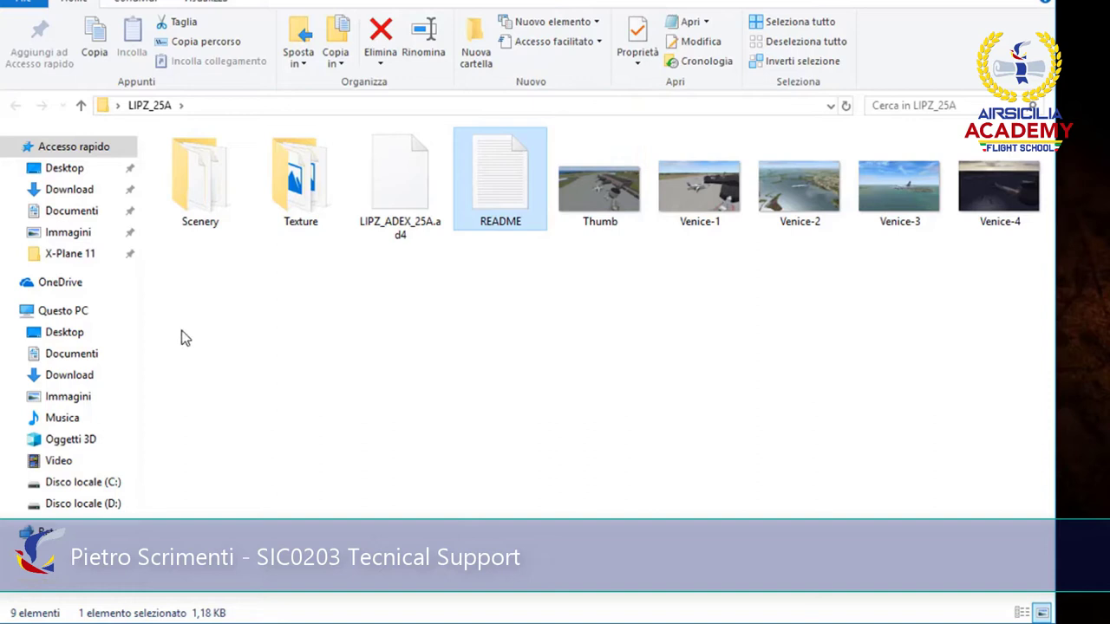
{"action": "left_click", "coordinate": [300, 178]}
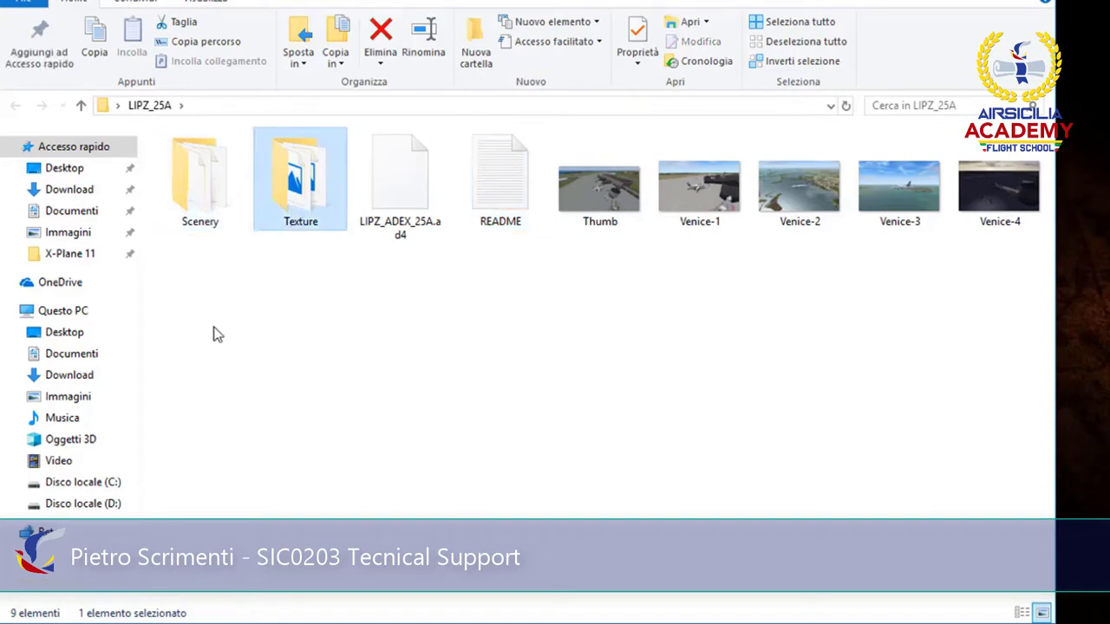
{"action": "left_click", "coordinate": [199, 182]}
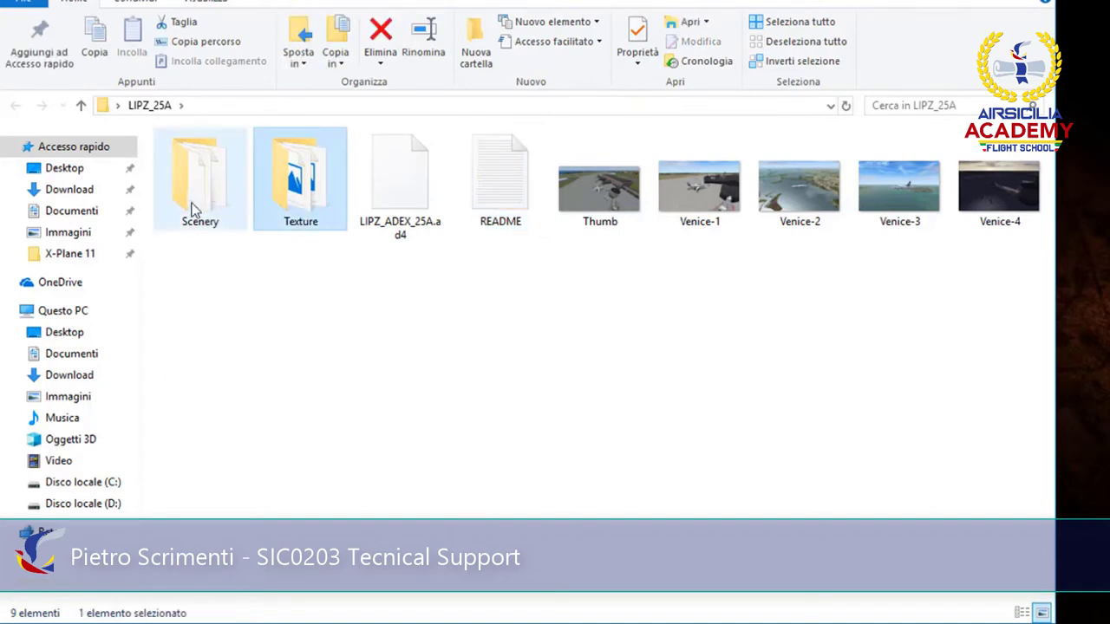
{"action": "left_click", "coordinate": [400, 174]}
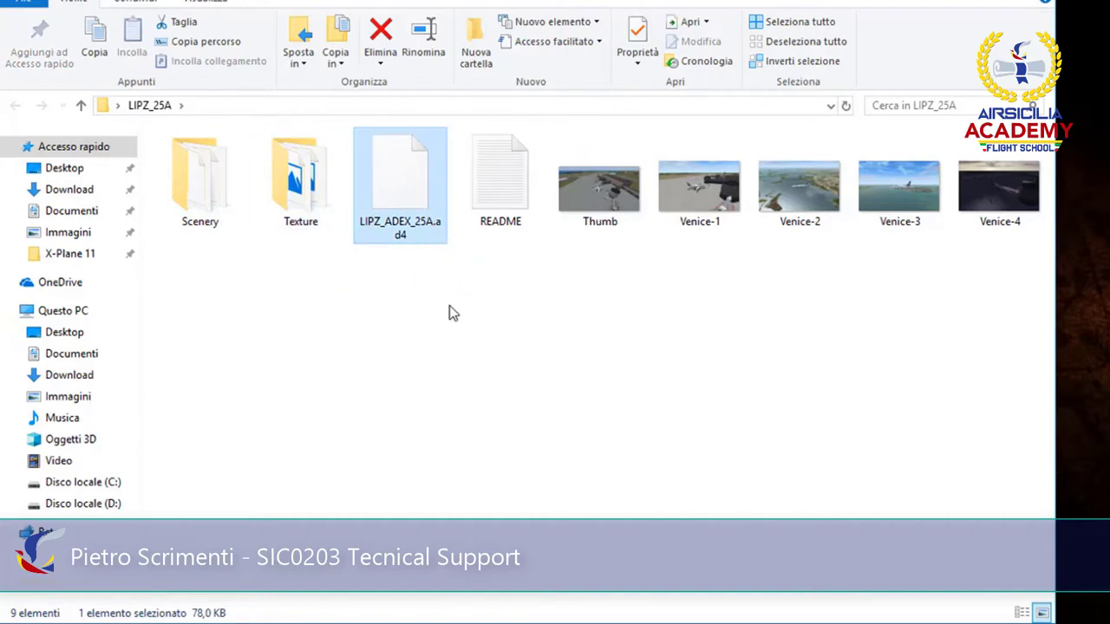
{"action": "mouse_move", "coordinate": [596, 242]}
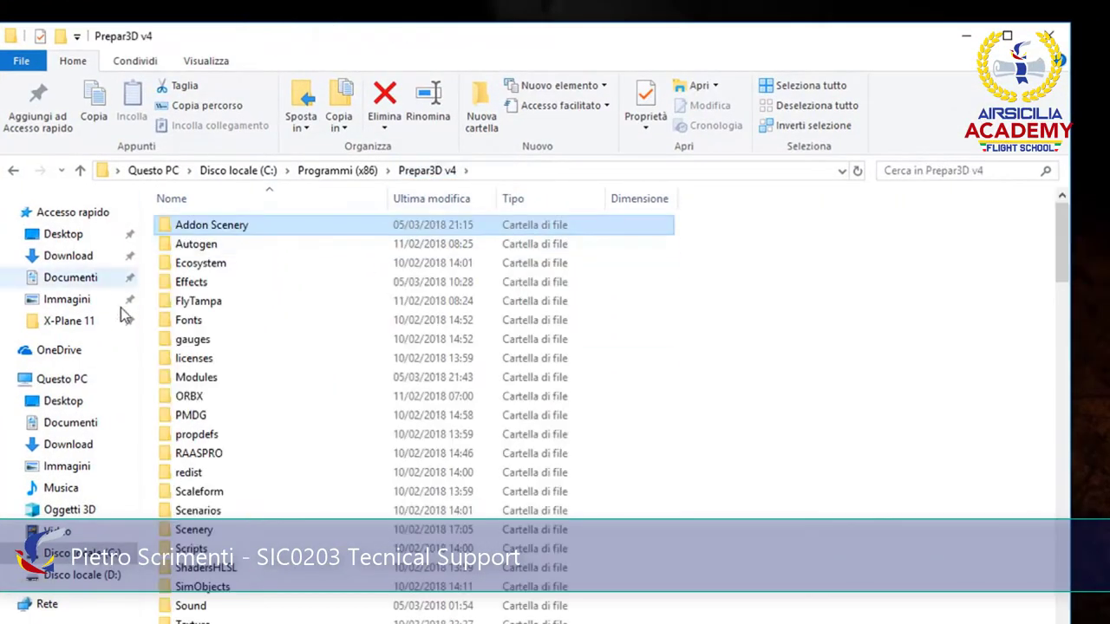
{"action": "mouse_move", "coordinate": [212, 225]}
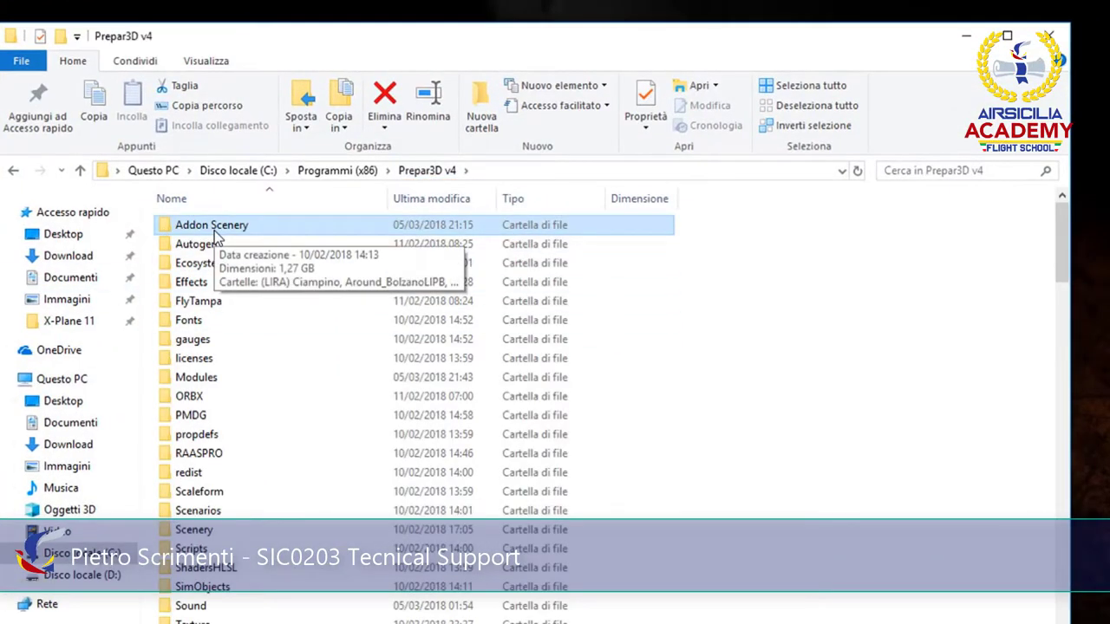
Paste the LIPZ files into Addon Scenery, replacing same-named files in the destination.
{"action": "double_click", "coordinate": [211, 225]}
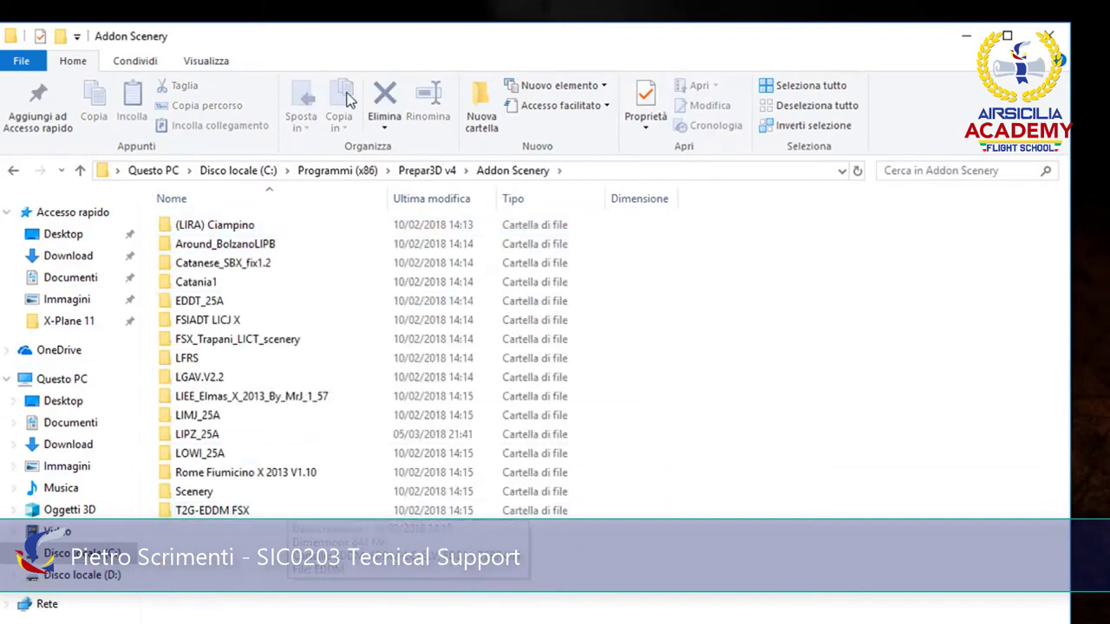
{"action": "left_click", "coordinate": [200, 301]}
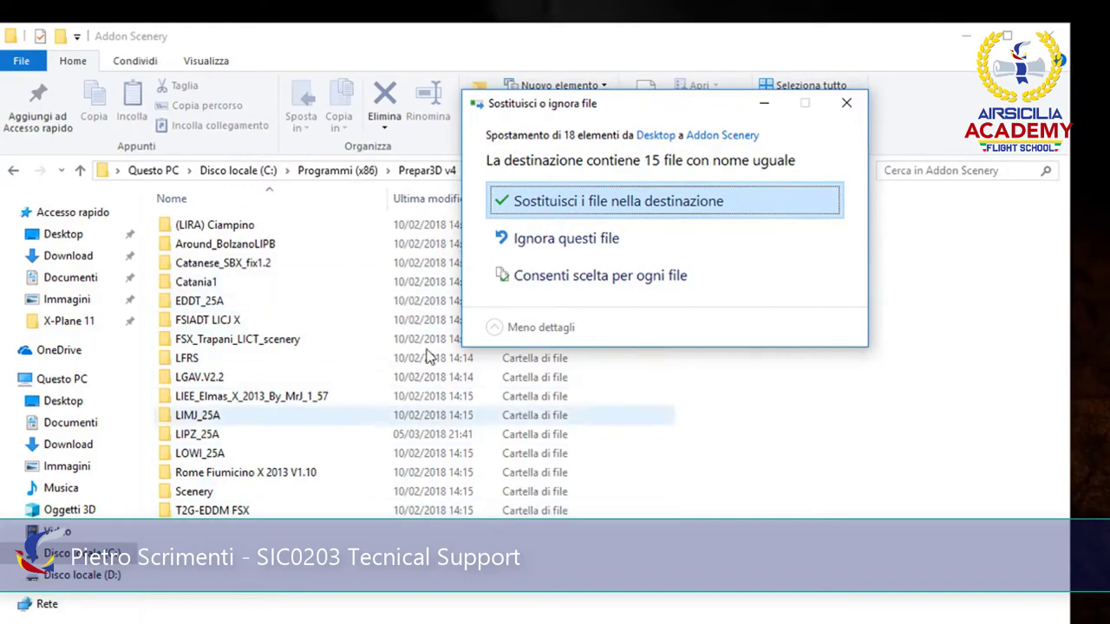
{"action": "left_click", "coordinate": [617, 200]}
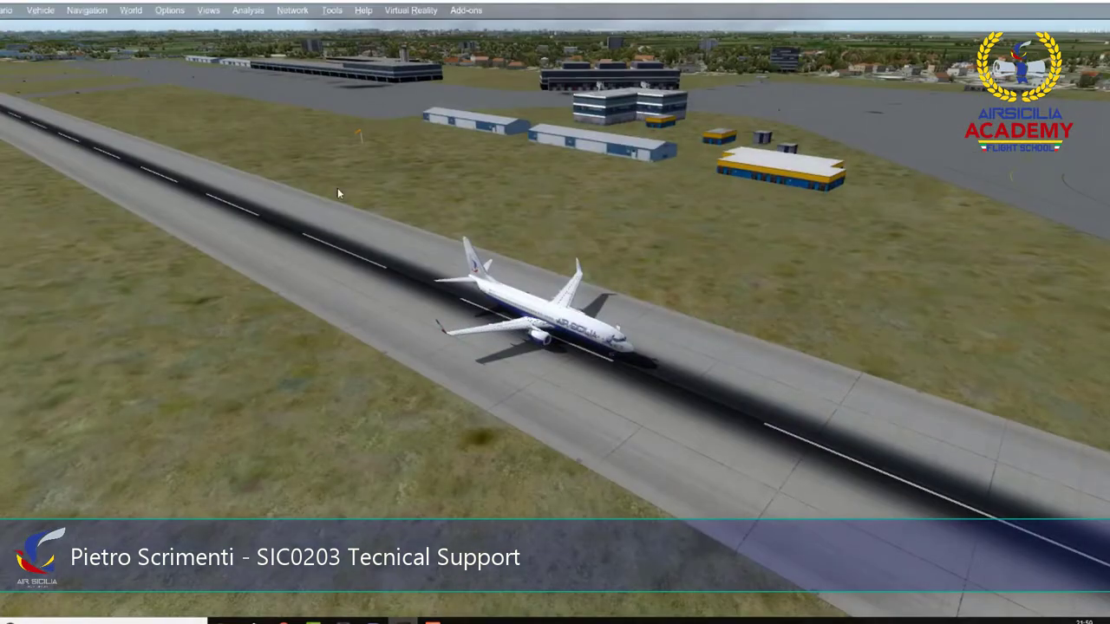
Look through the Prepar3D menus, then open World > Scenery Library.
{"action": "left_click", "coordinate": [130, 9]}
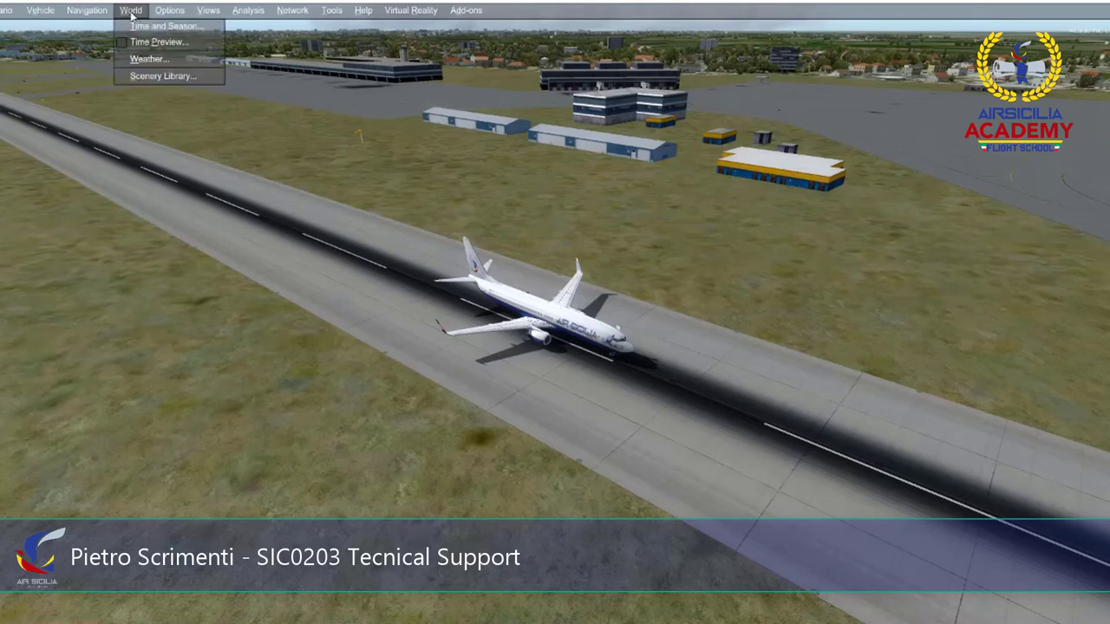
{"action": "left_click", "coordinate": [208, 9]}
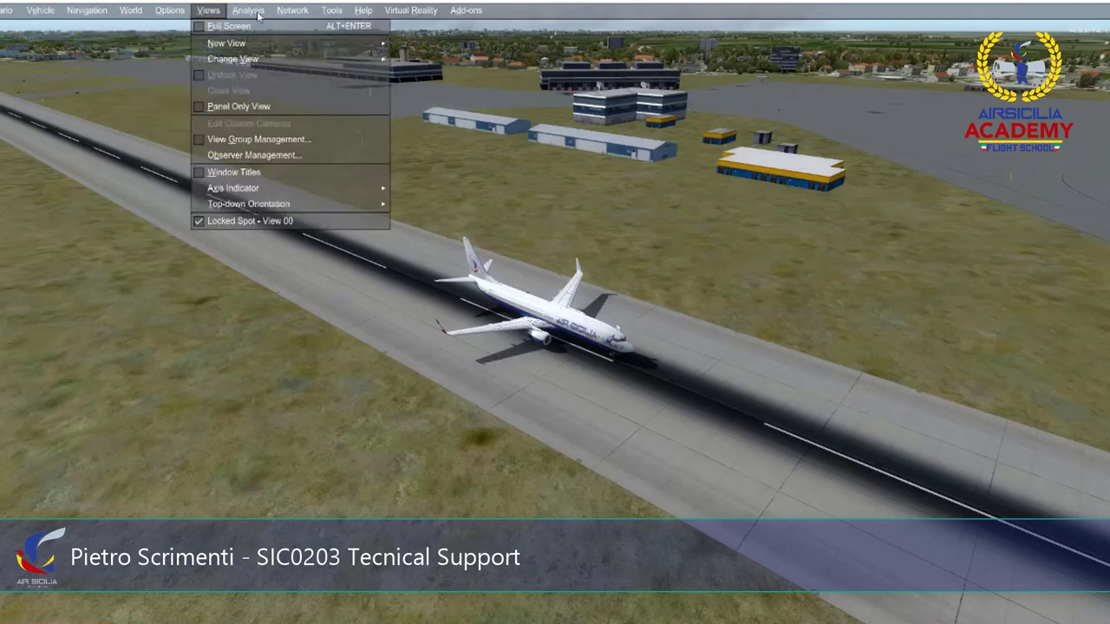
{"action": "left_click", "coordinate": [87, 9]}
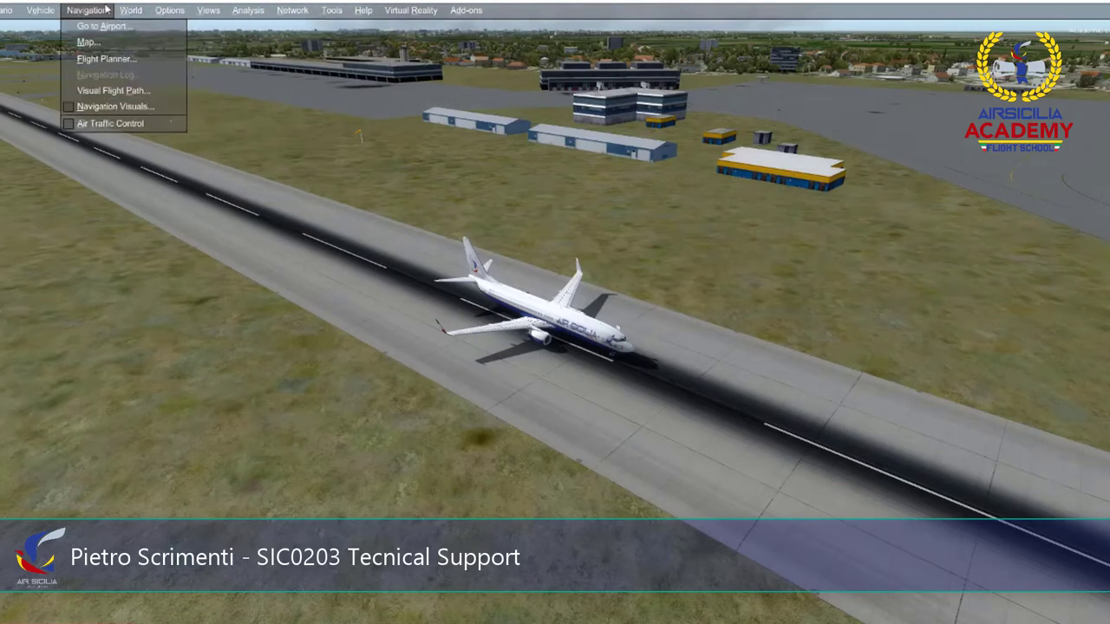
{"action": "left_click", "coordinate": [130, 9]}
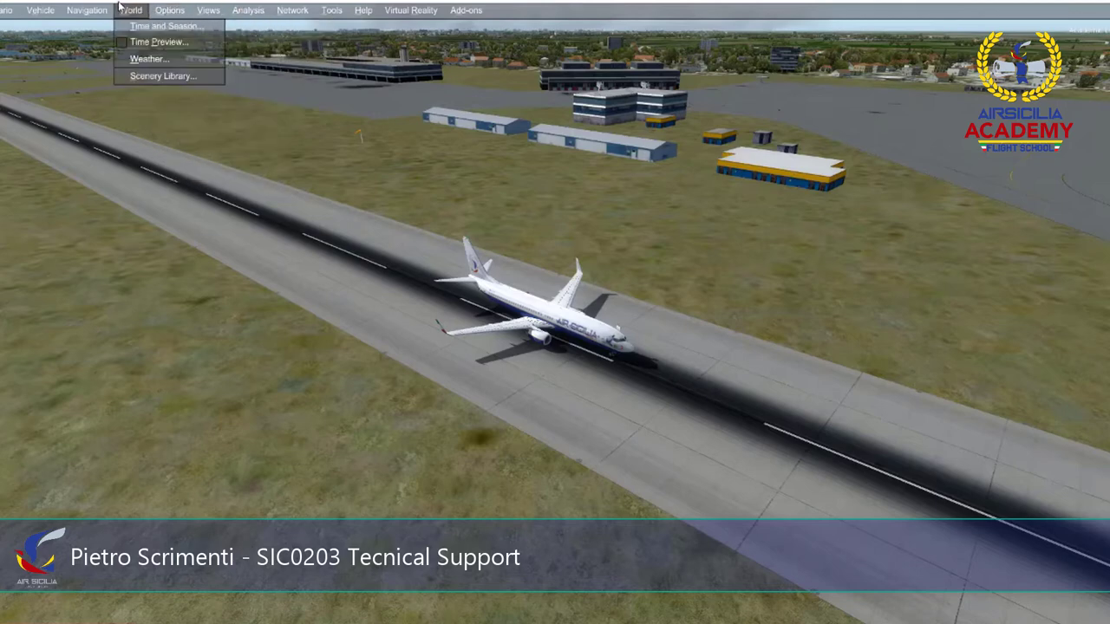
{"action": "mouse_move", "coordinate": [163, 77]}
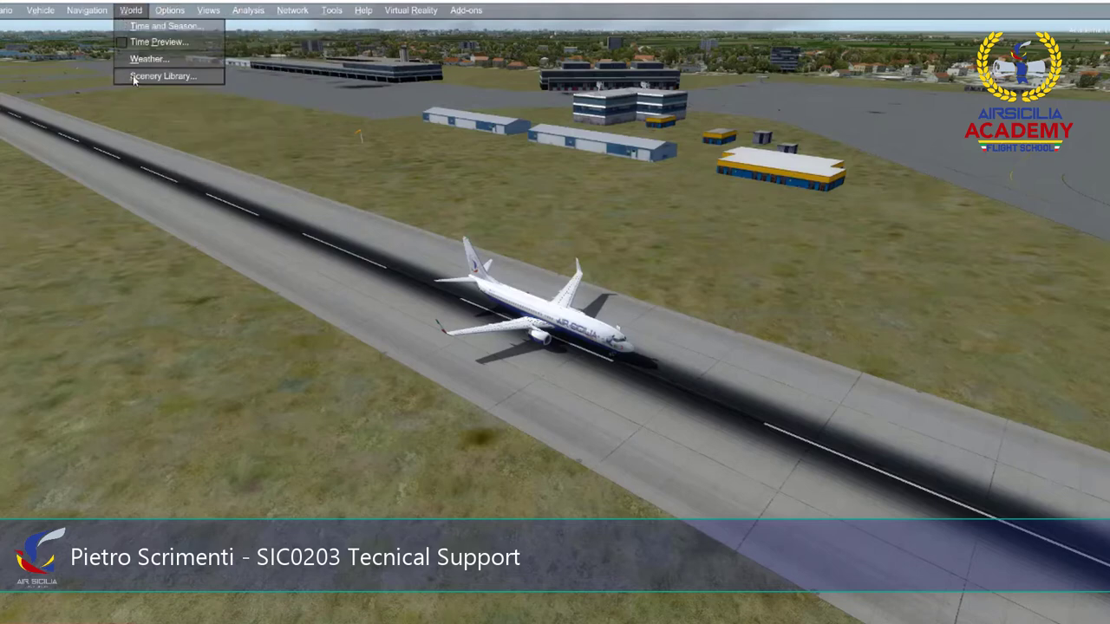
{"action": "left_click", "coordinate": [163, 75]}
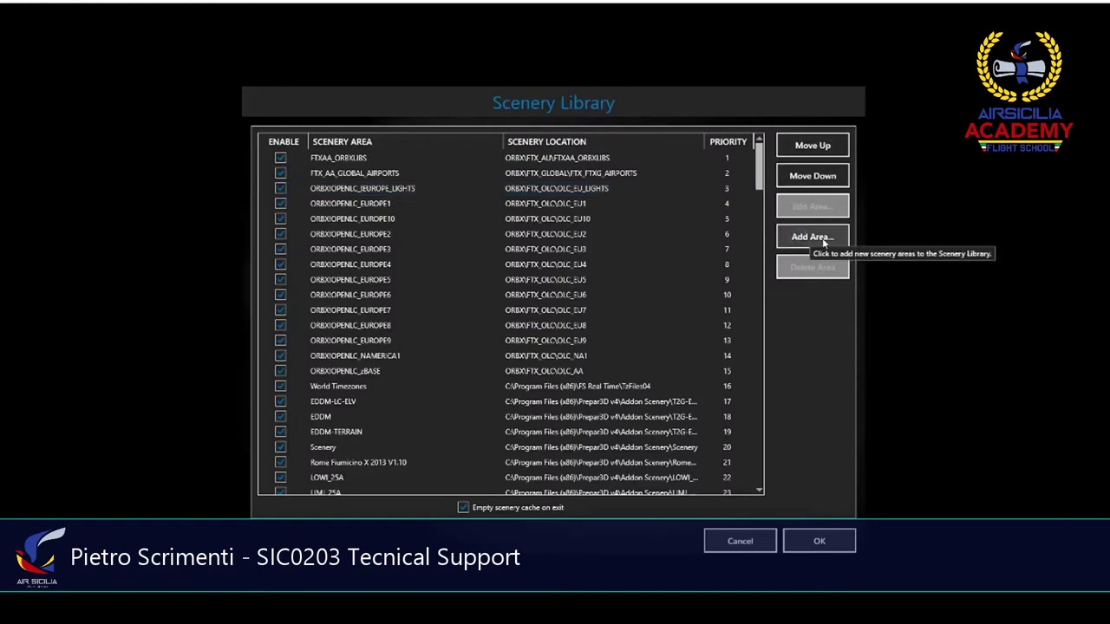
Add Addon Scenery\LIPZ_25A as a new scenery area, listed at priority 1.
{"action": "left_click", "coordinate": [812, 235]}
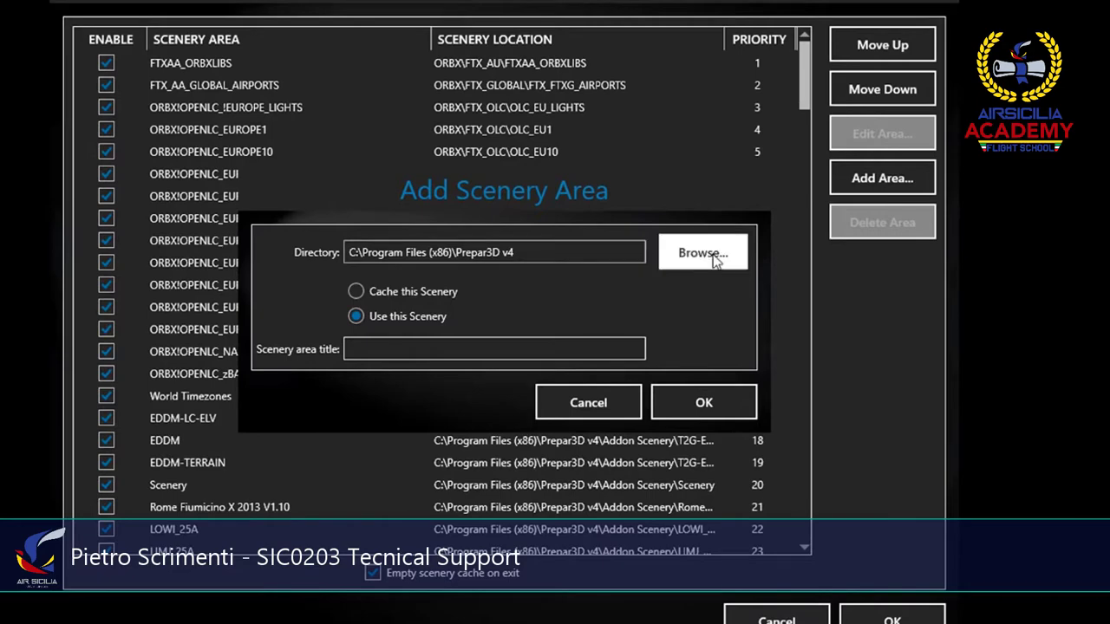
{"action": "left_click", "coordinate": [702, 252]}
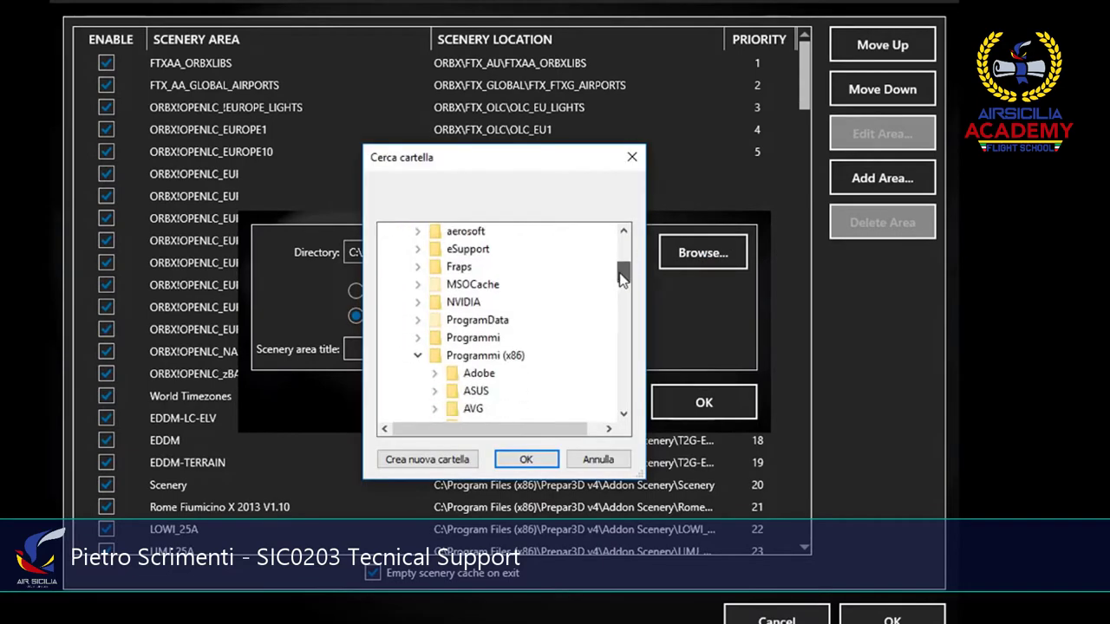
{"action": "scroll", "scroll_direction": "down", "scroll_amount": 3}
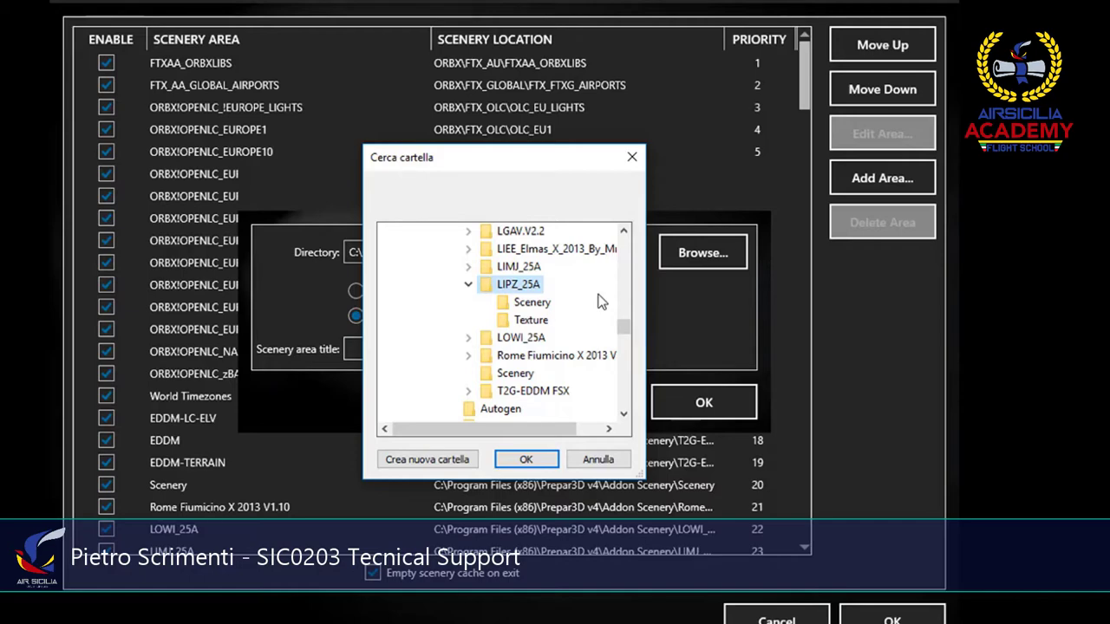
{"action": "mouse_move", "coordinate": [531, 225]}
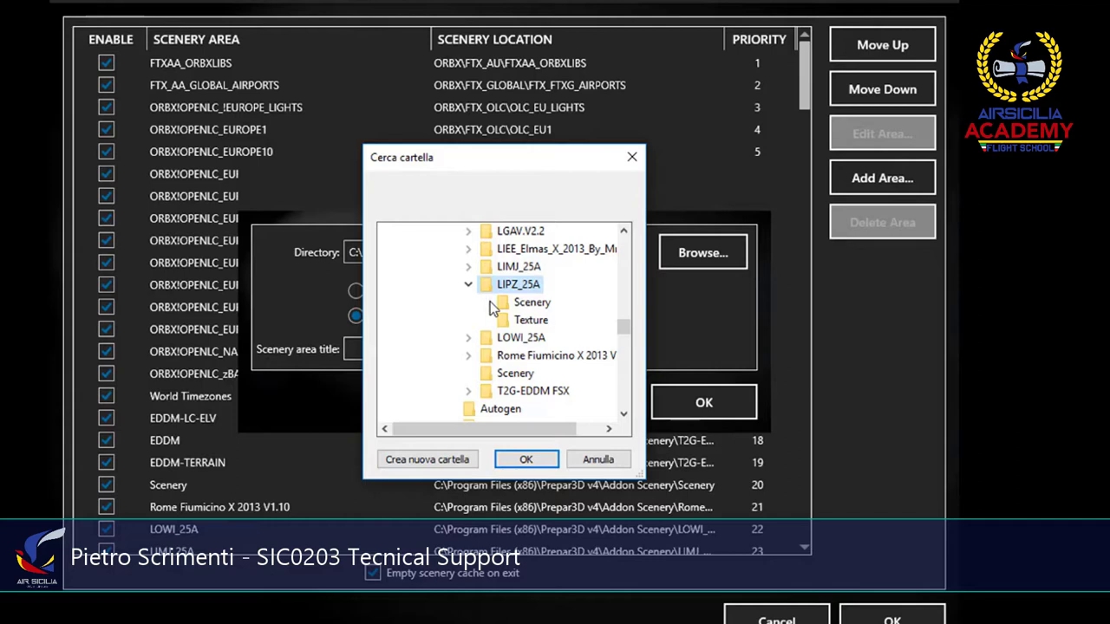
{"action": "mouse_move", "coordinate": [518, 295]}
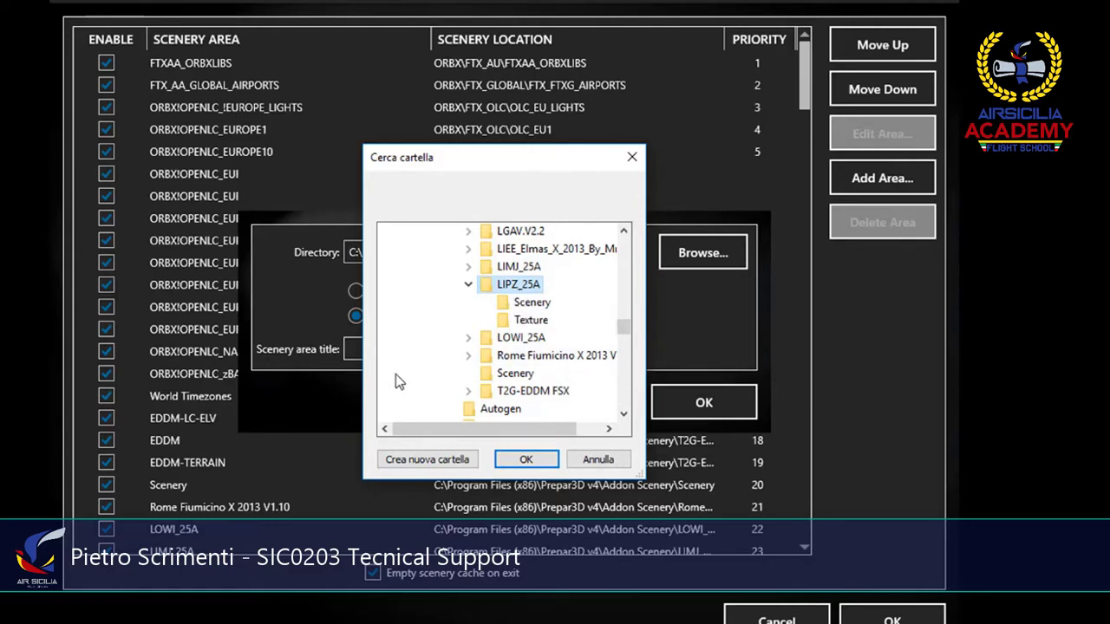
{"action": "mouse_move", "coordinate": [422, 289]}
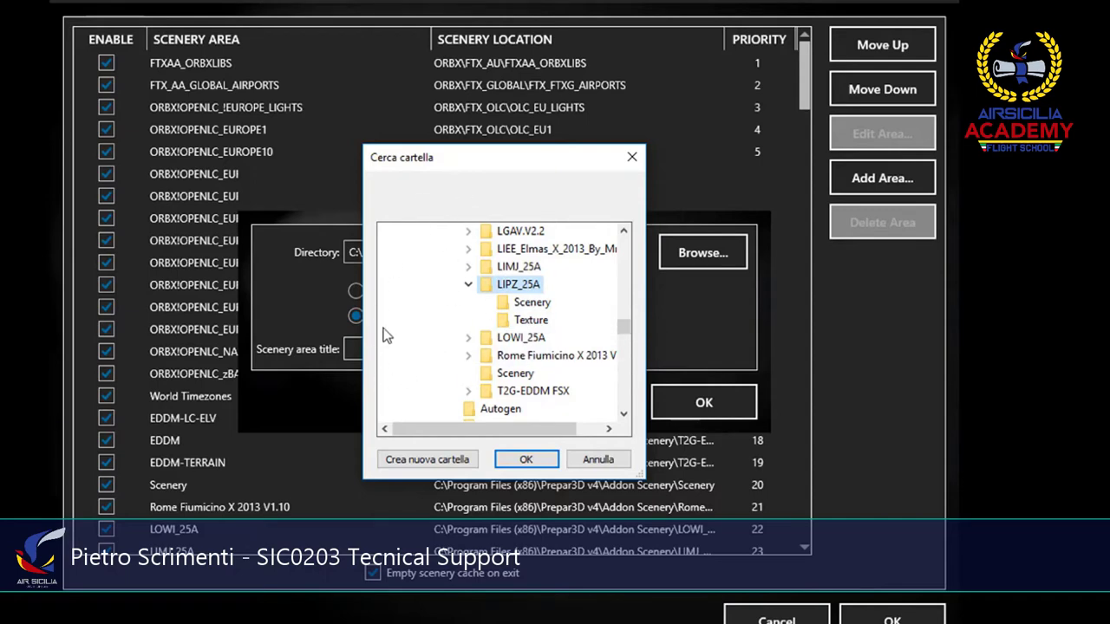
{"action": "mouse_move", "coordinate": [409, 327]}
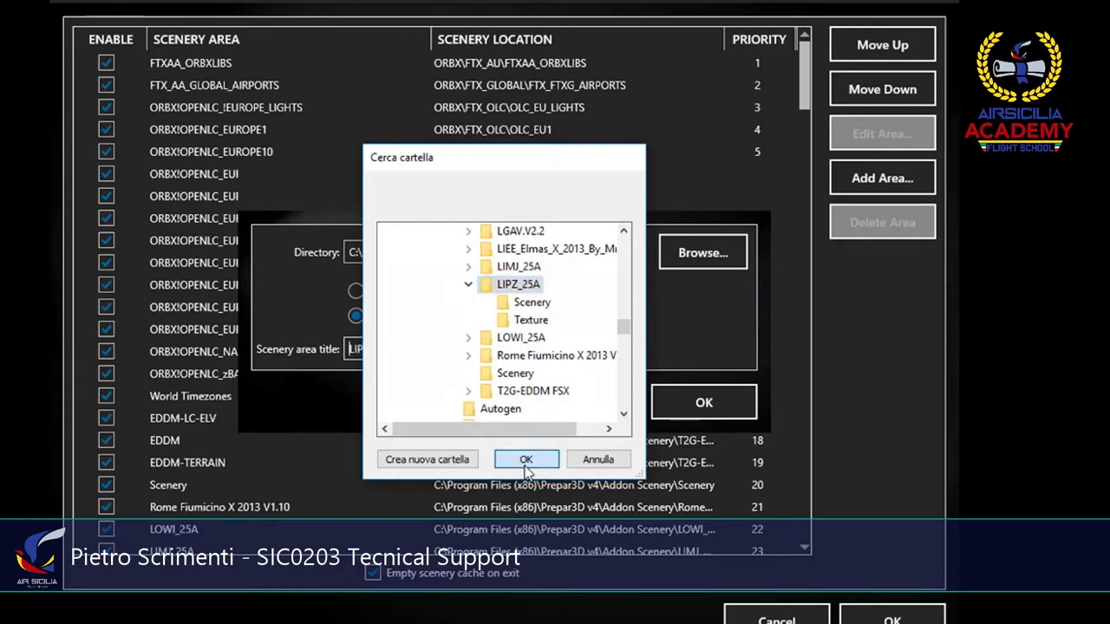
{"action": "left_click", "coordinate": [525, 458]}
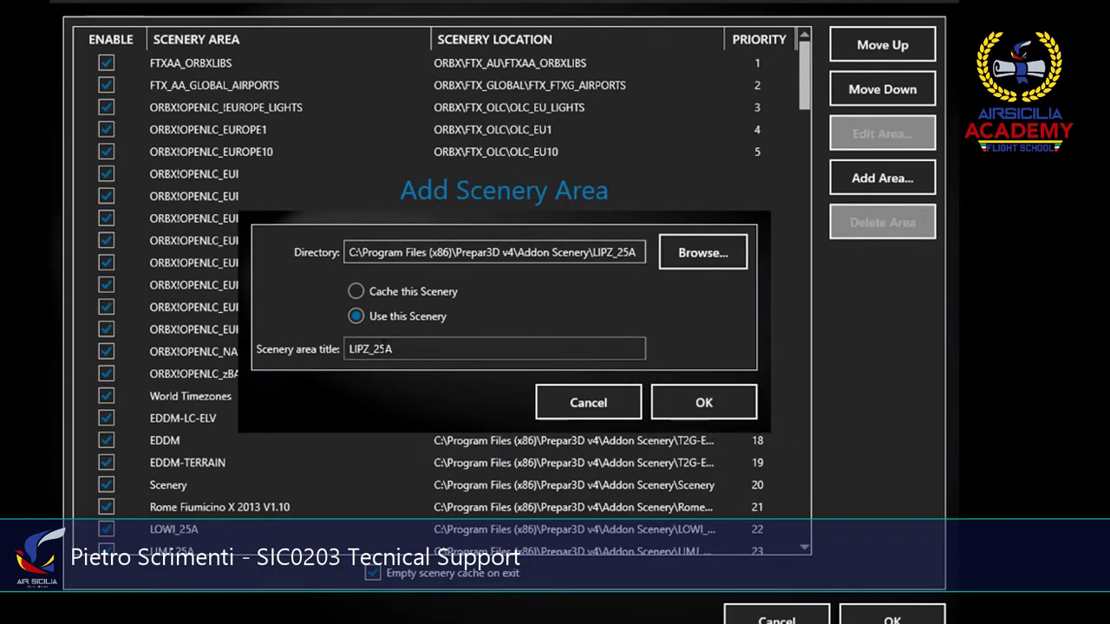
{"action": "left_click", "coordinate": [703, 401]}
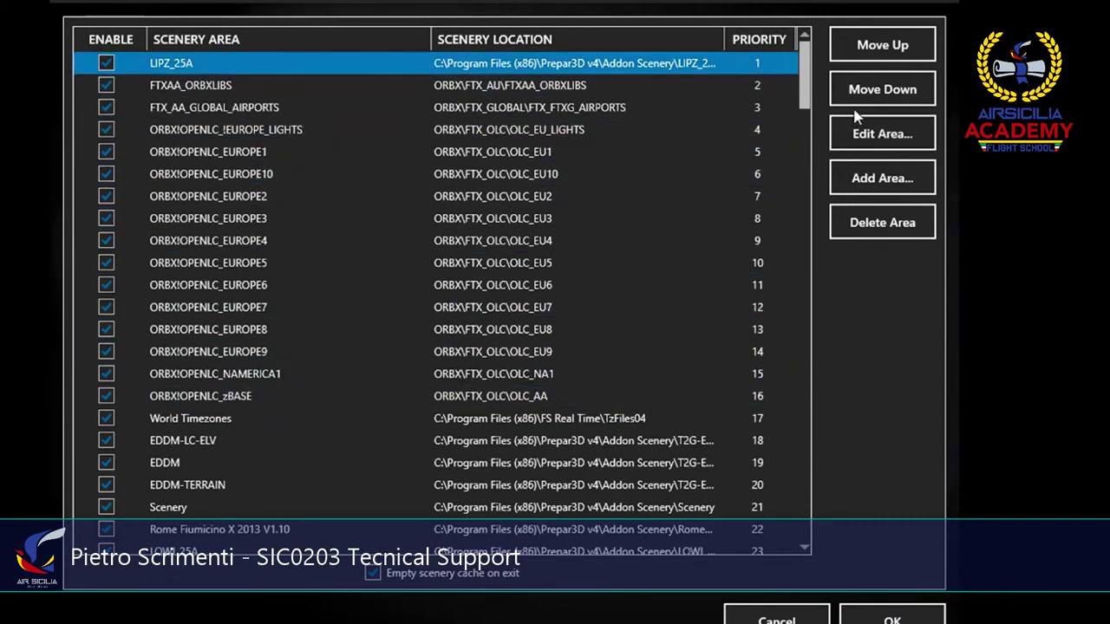
{"action": "mouse_move", "coordinate": [882, 89]}
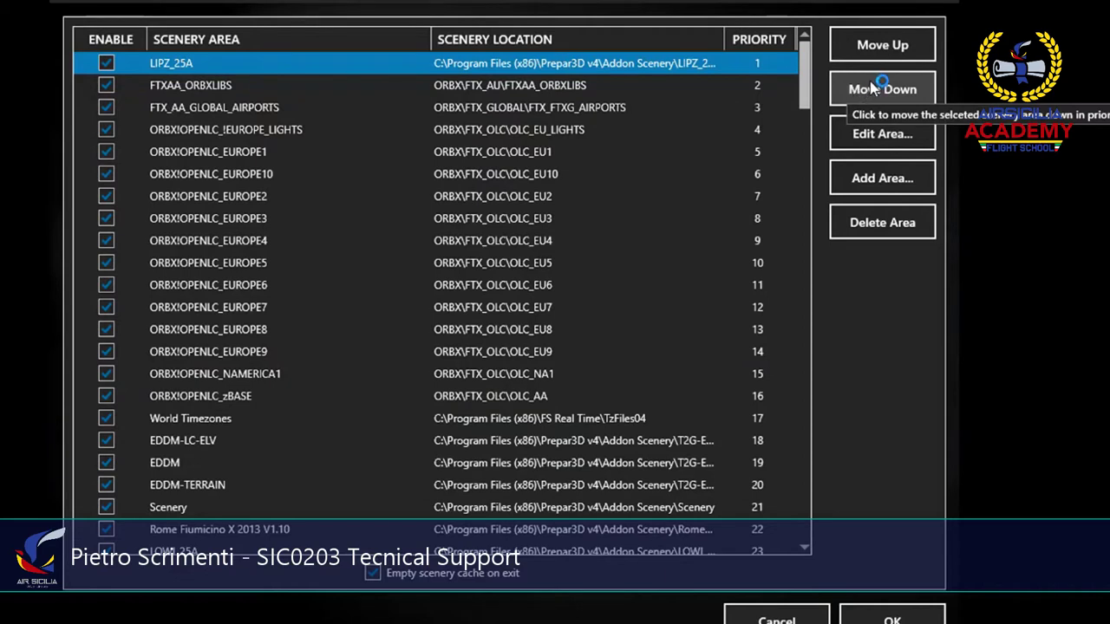
Move LIPZ_25A down to priority 17, below World Timezones, and save the library.
{"action": "left_click", "coordinate": [882, 88]}
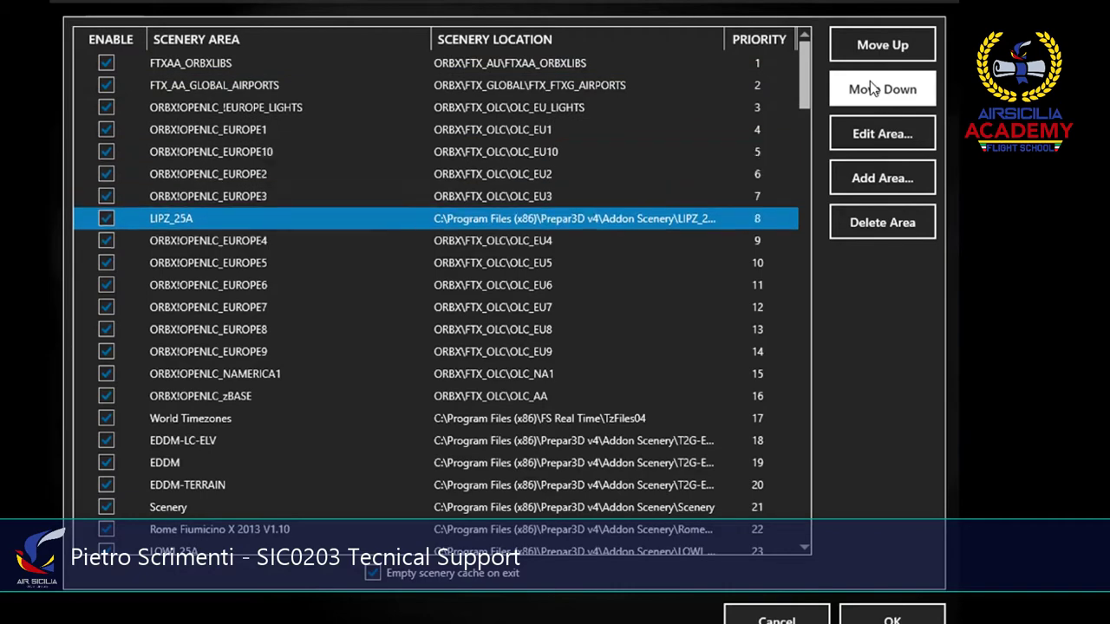
{"action": "left_click", "coordinate": [882, 89]}
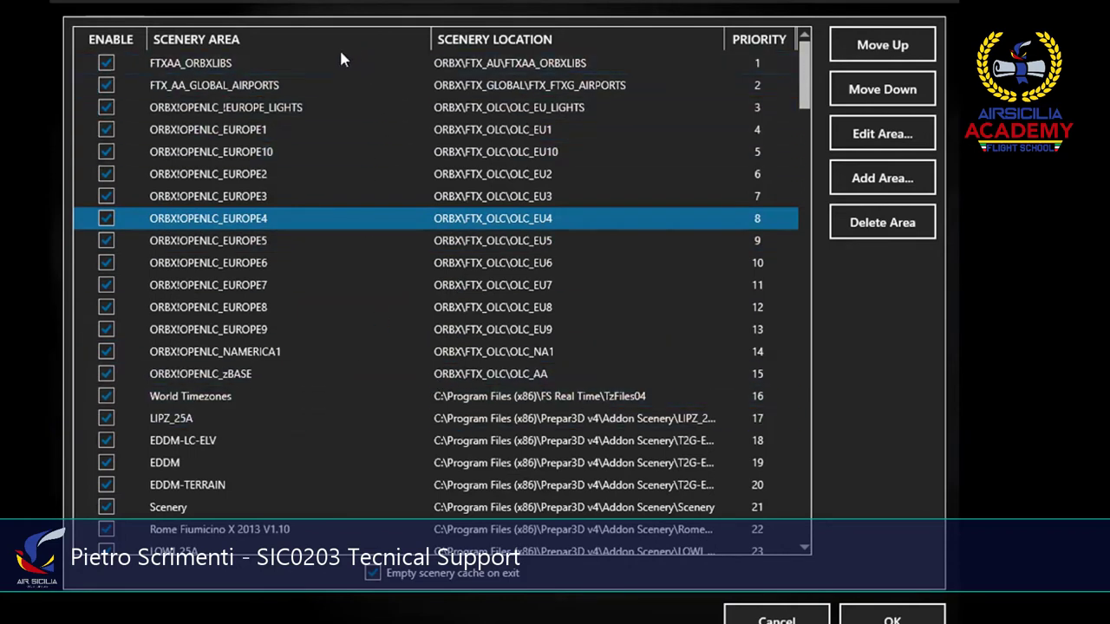
{"action": "mouse_move", "coordinate": [880, 526]}
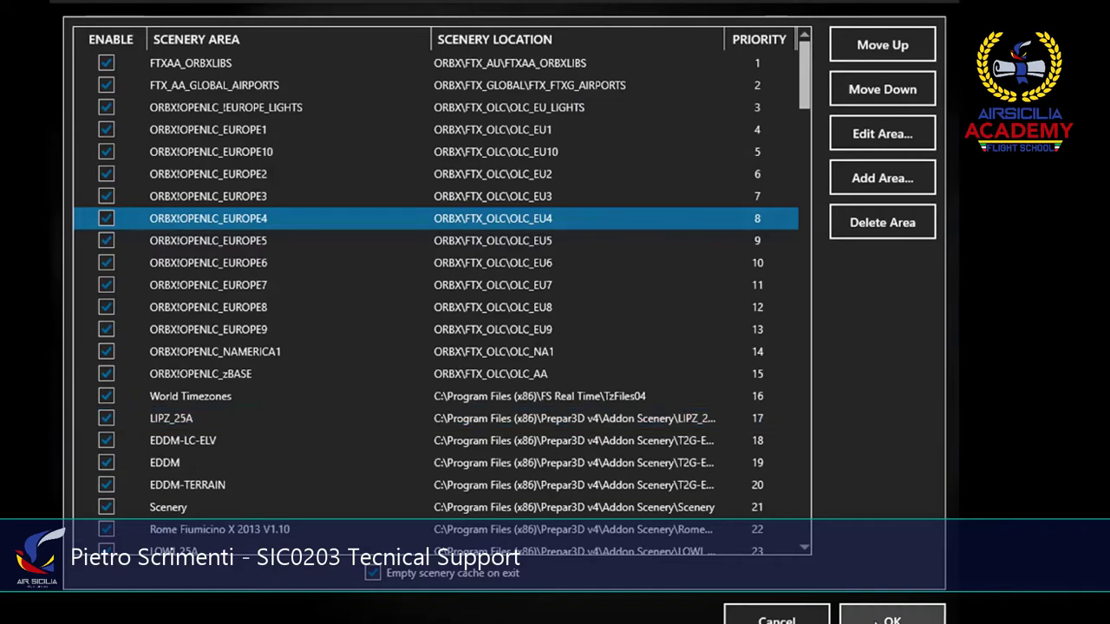
{"action": "left_click", "coordinate": [892, 619]}
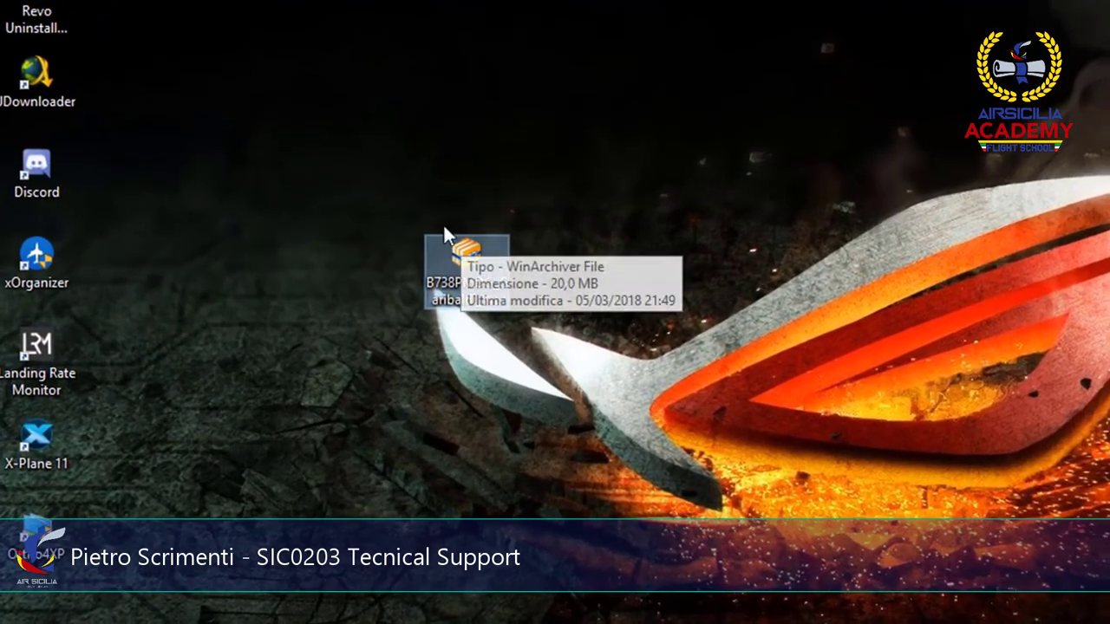
Extract texture.airsicilia1000 from the B738PMDG_Garibaldi_WL archive onto the desktop.
{"action": "left_click", "coordinate": [466, 252]}
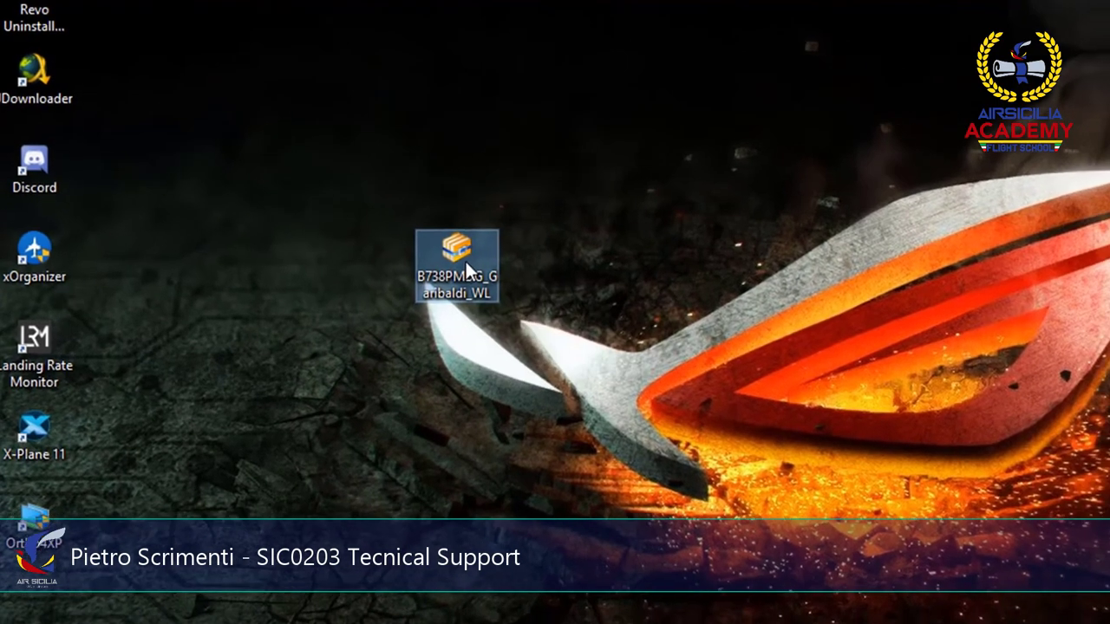
{"action": "right_click", "coordinate": [458, 252]}
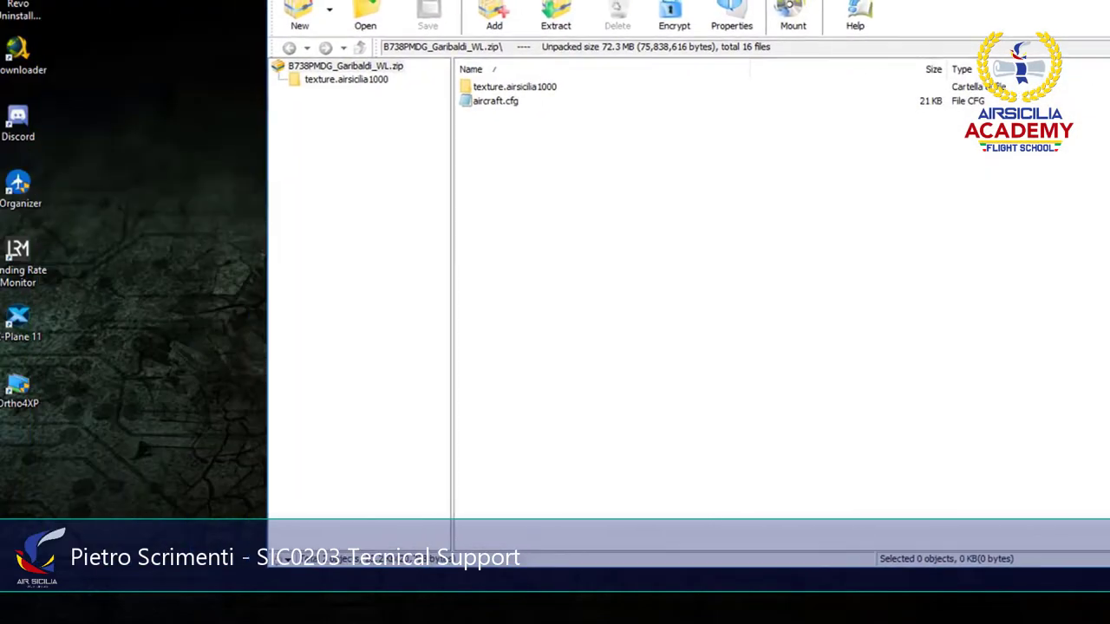
{"action": "left_click", "coordinate": [514, 86]}
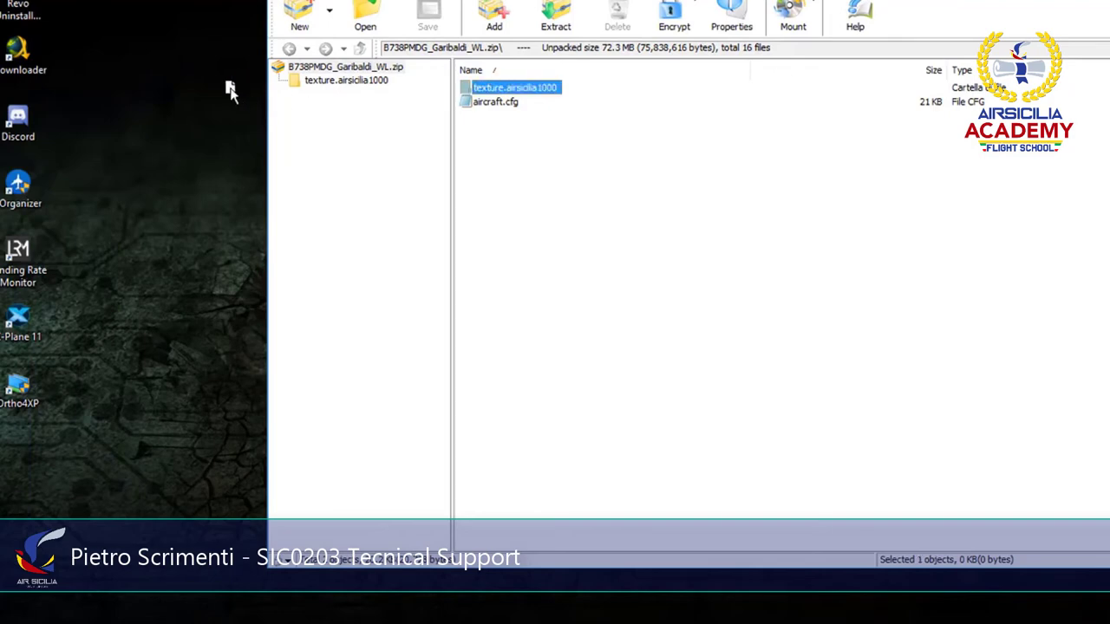
{"action": "left_click_drag", "start_coordinate": [515, 87], "coordinate": [207, 61]}
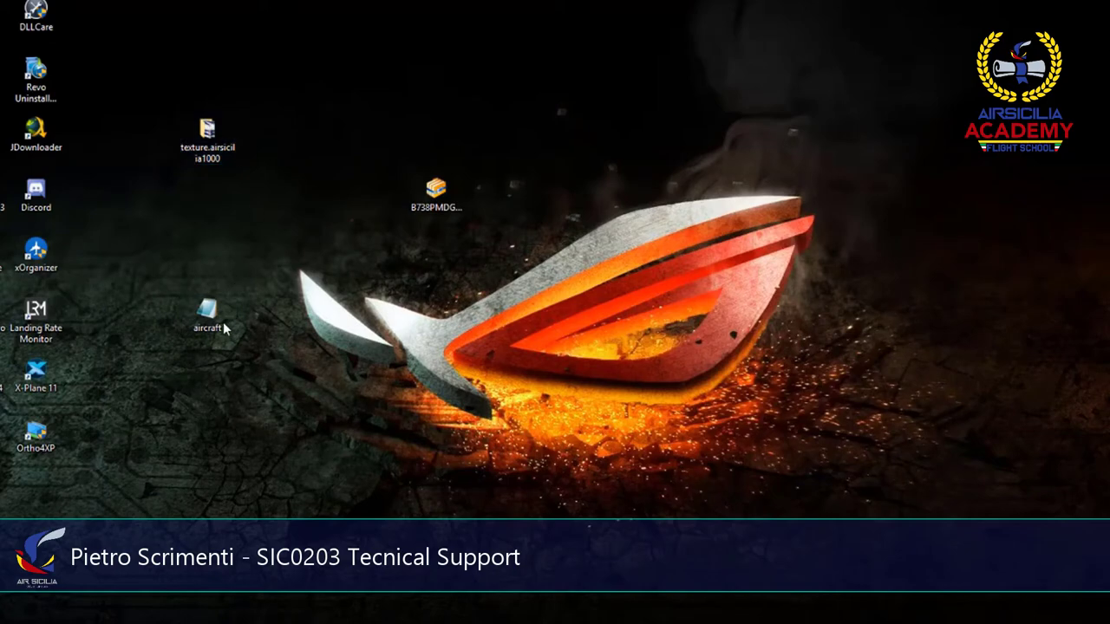
Open the downloaded aircraft file in Notepad and copy the [fltsim.1] AIR SICILIA Virtual entry.
{"action": "double_click", "coordinate": [207, 312]}
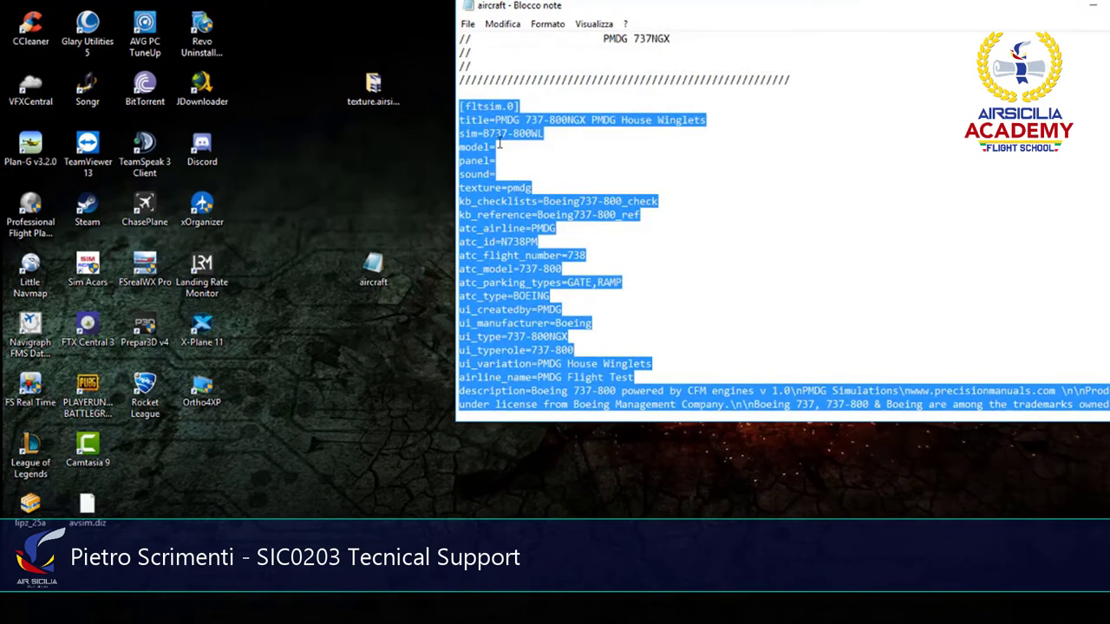
{"action": "scroll", "scroll_direction": "down", "scroll_amount": 3}
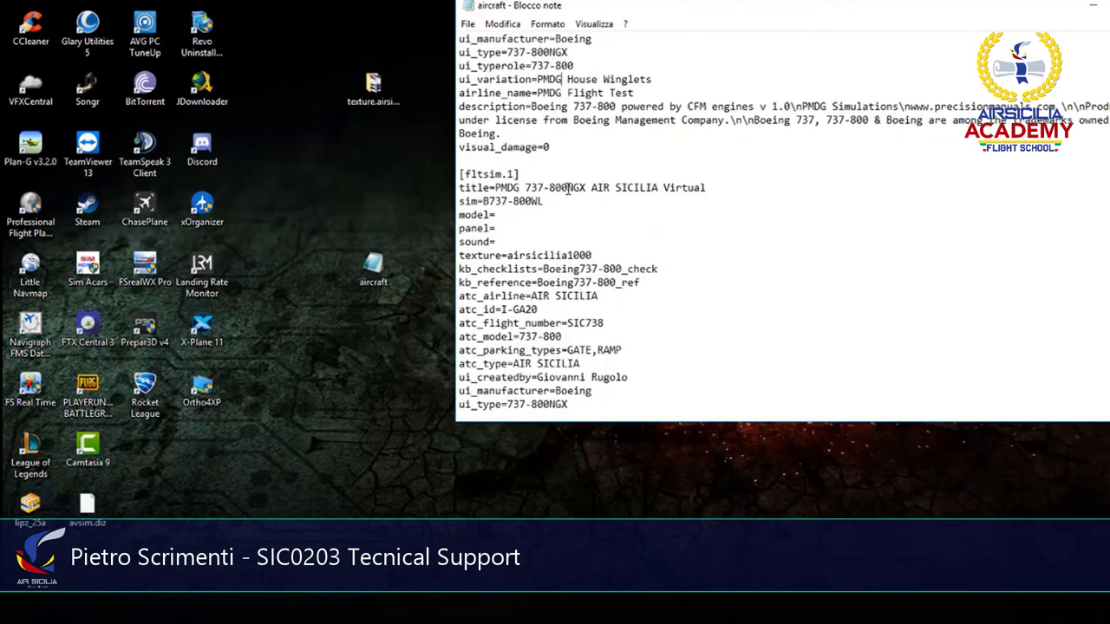
{"action": "left_click_drag", "start_coordinate": [497, 188], "coordinate": [705, 187]}
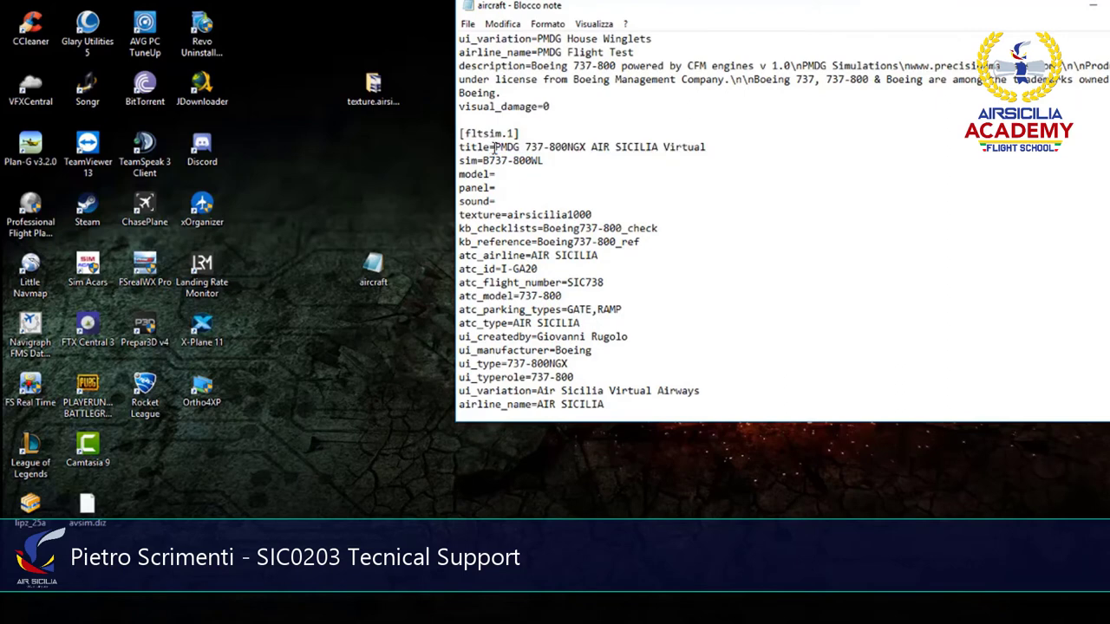
{"action": "left_click_drag", "start_coordinate": [499, 146], "coordinate": [646, 166]}
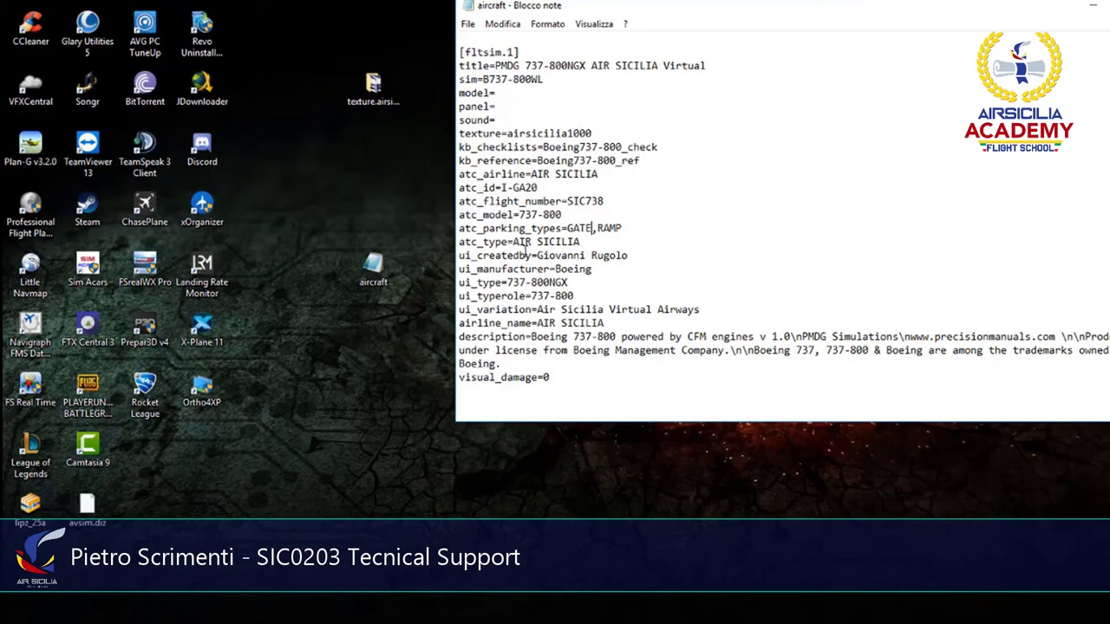
{"action": "left_click_drag", "start_coordinate": [537, 254], "coordinate": [592, 268]}
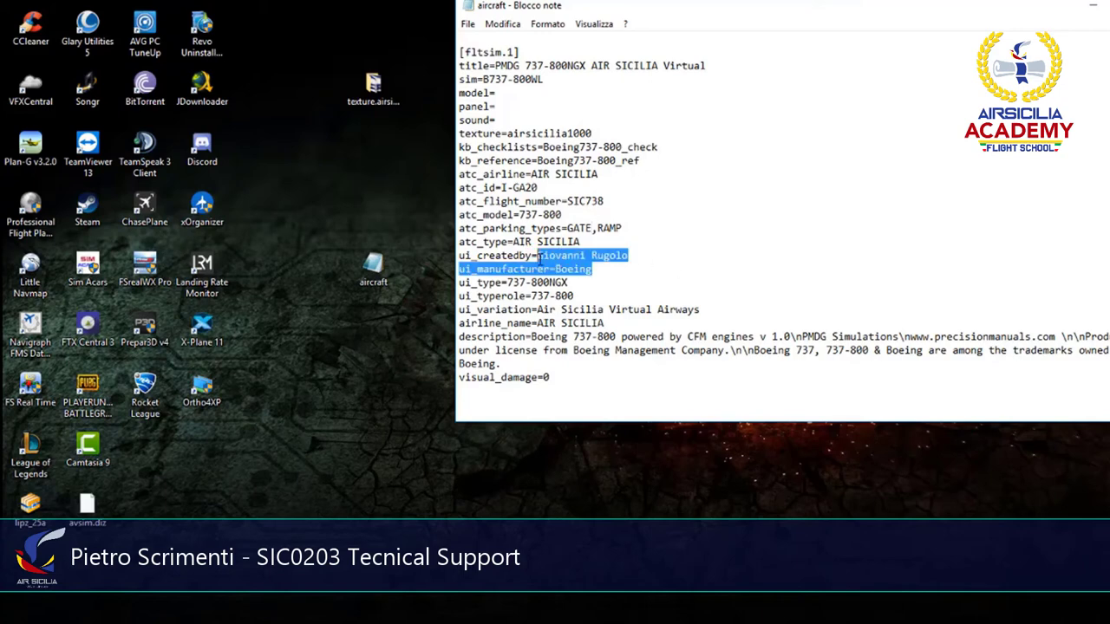
{"action": "left_click", "coordinate": [592, 384]}
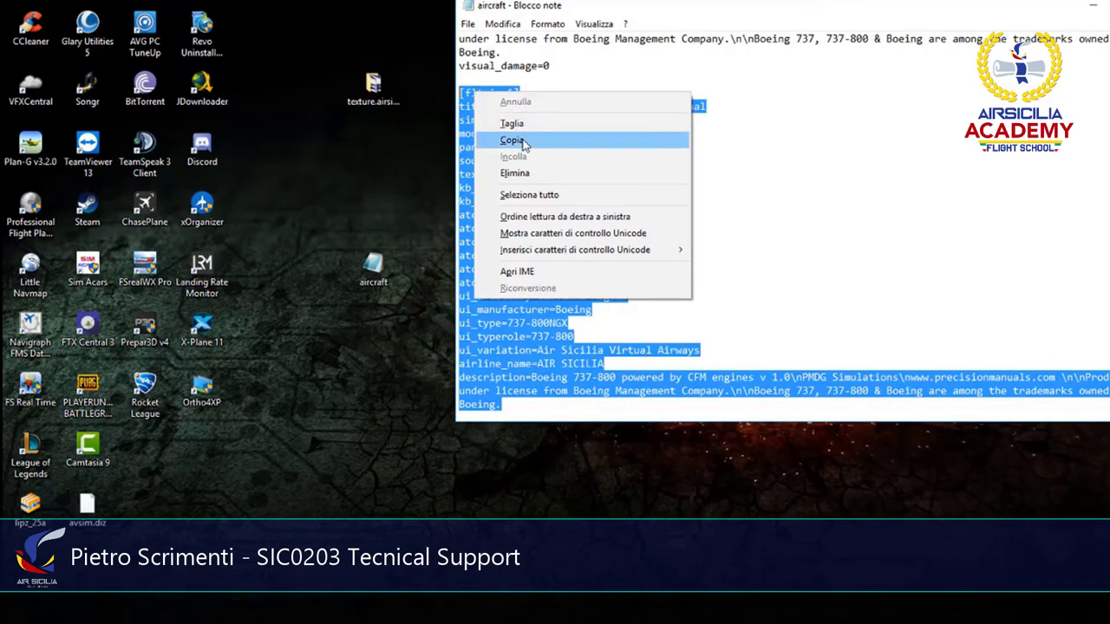
{"action": "left_click", "coordinate": [512, 140]}
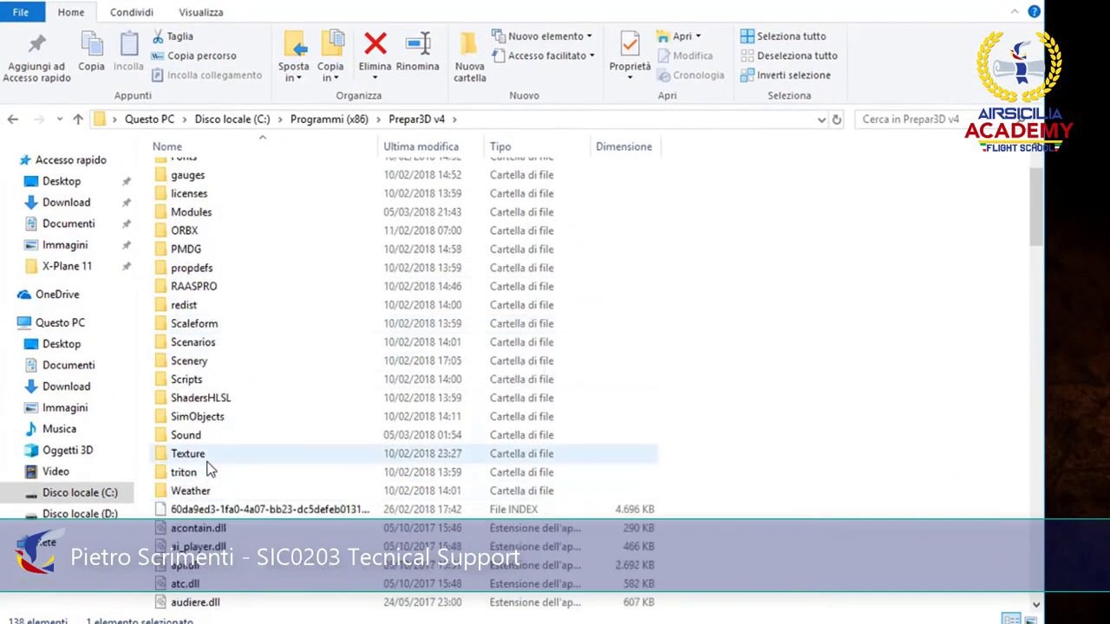
Go to SimObjects\Airplanes\PMDG 737-800NGX WL and select the texture.airsicilia1000 folder there.
{"action": "double_click", "coordinate": [191, 416]}
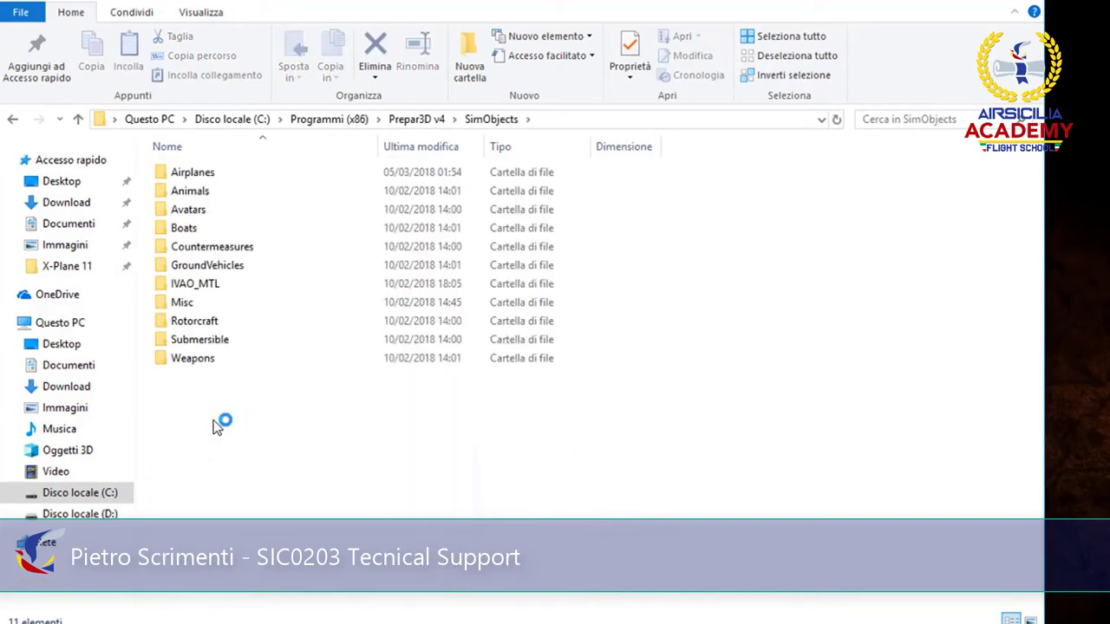
{"action": "double_click", "coordinate": [192, 172]}
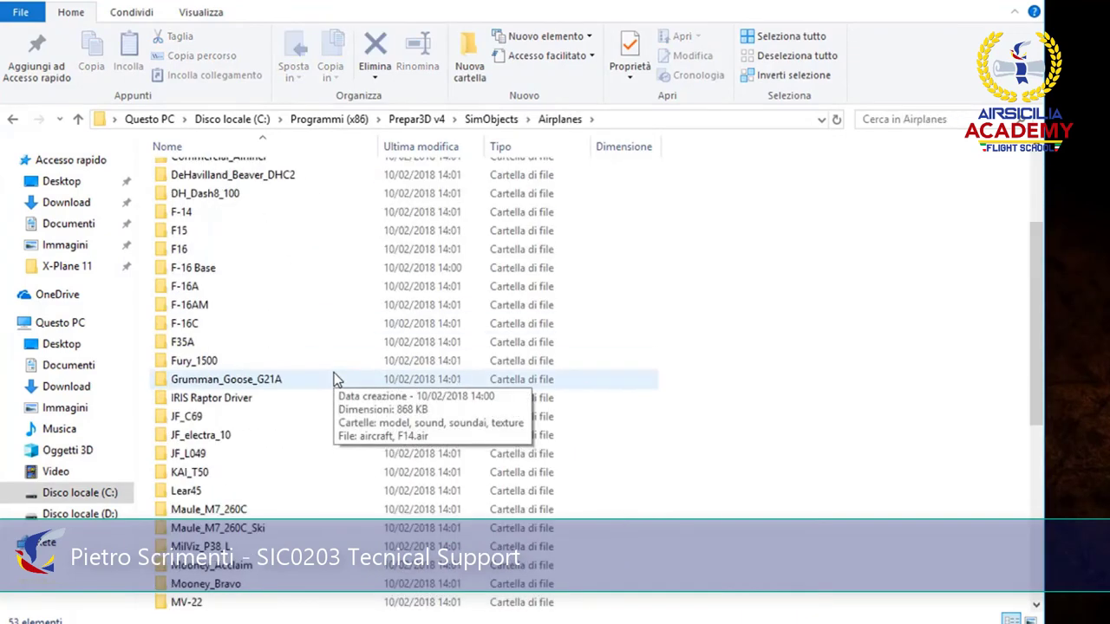
{"action": "scroll", "scroll_direction": "down", "scroll_amount": 3}
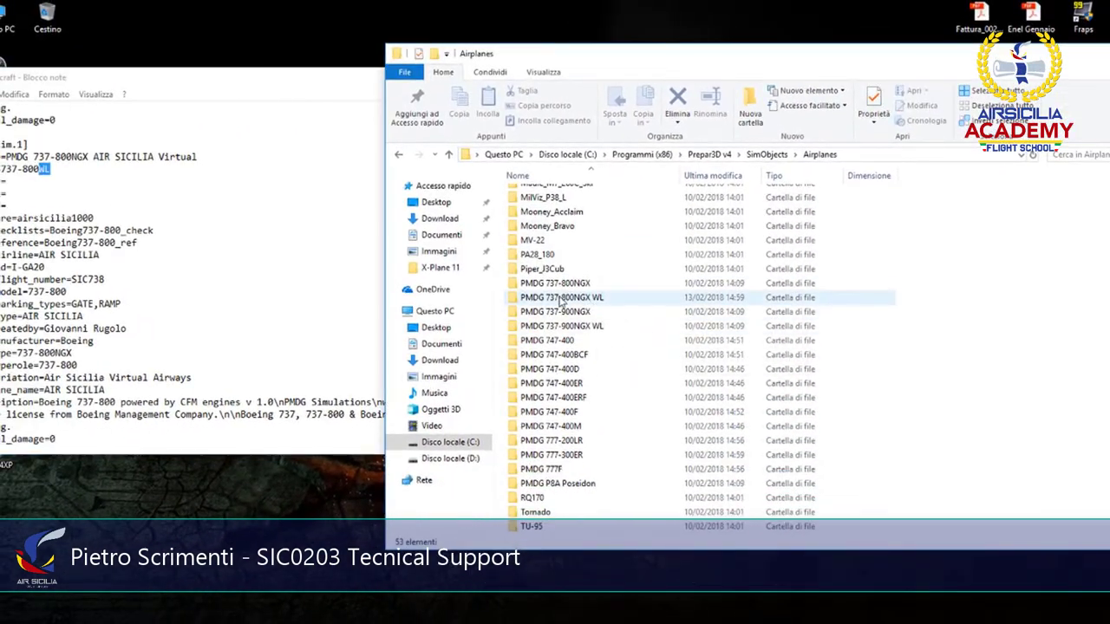
{"action": "mouse_move", "coordinate": [563, 297]}
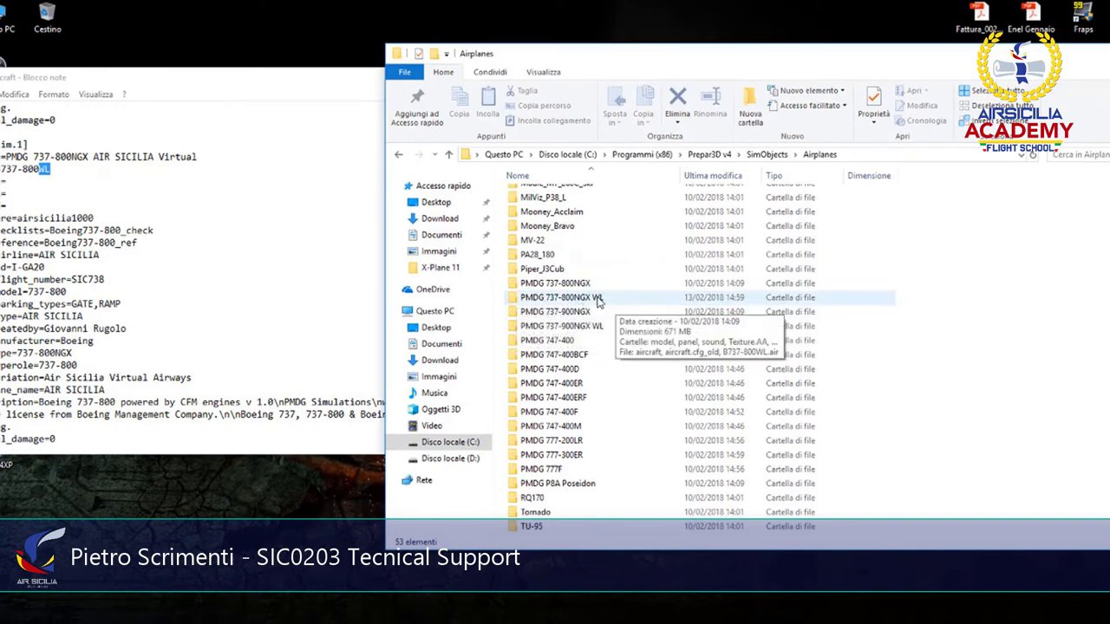
{"action": "double_click", "coordinate": [561, 297]}
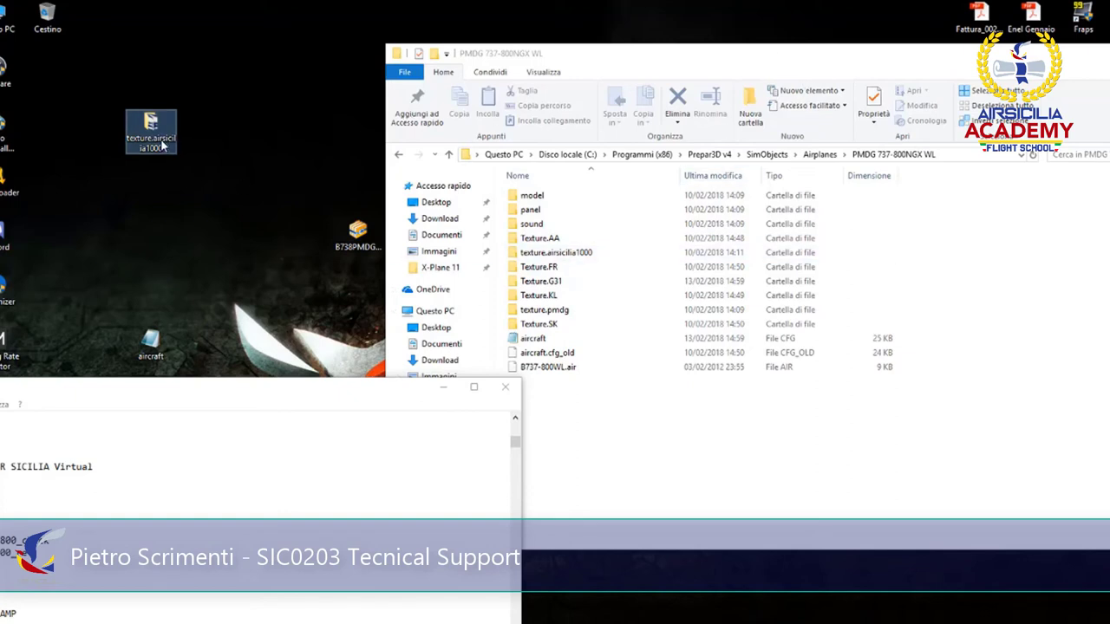
{"action": "left_click", "coordinate": [555, 252]}
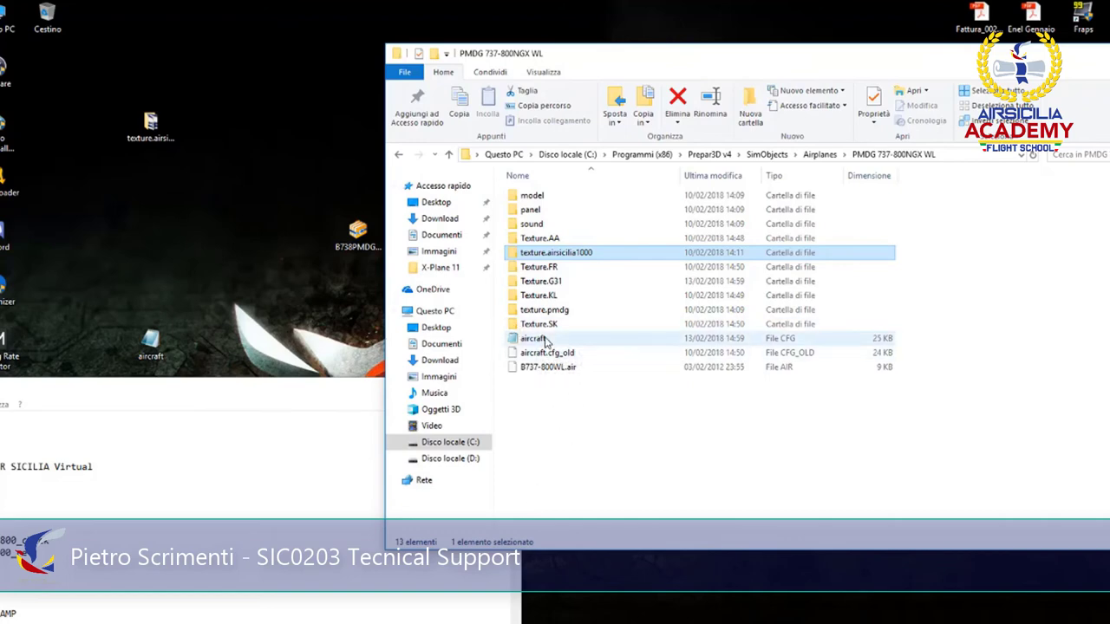
Open the PMDG aircraft.cfg, re-copy the AIR SICILIA entry, and scroll past [fltsim.6].
{"action": "double_click", "coordinate": [532, 338]}
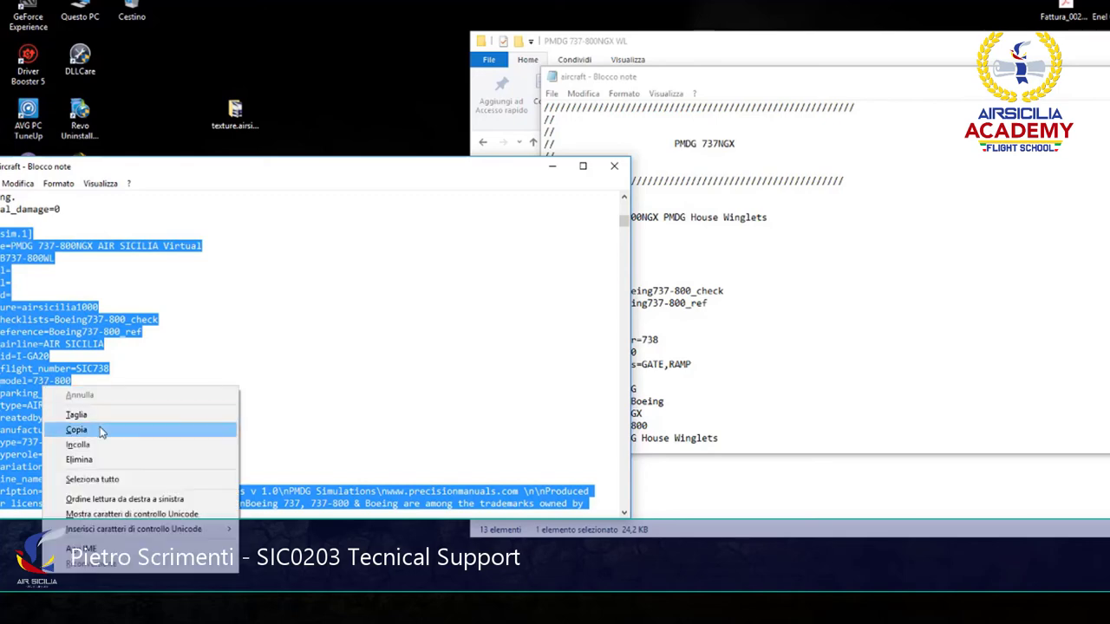
{"action": "left_click", "coordinate": [76, 429]}
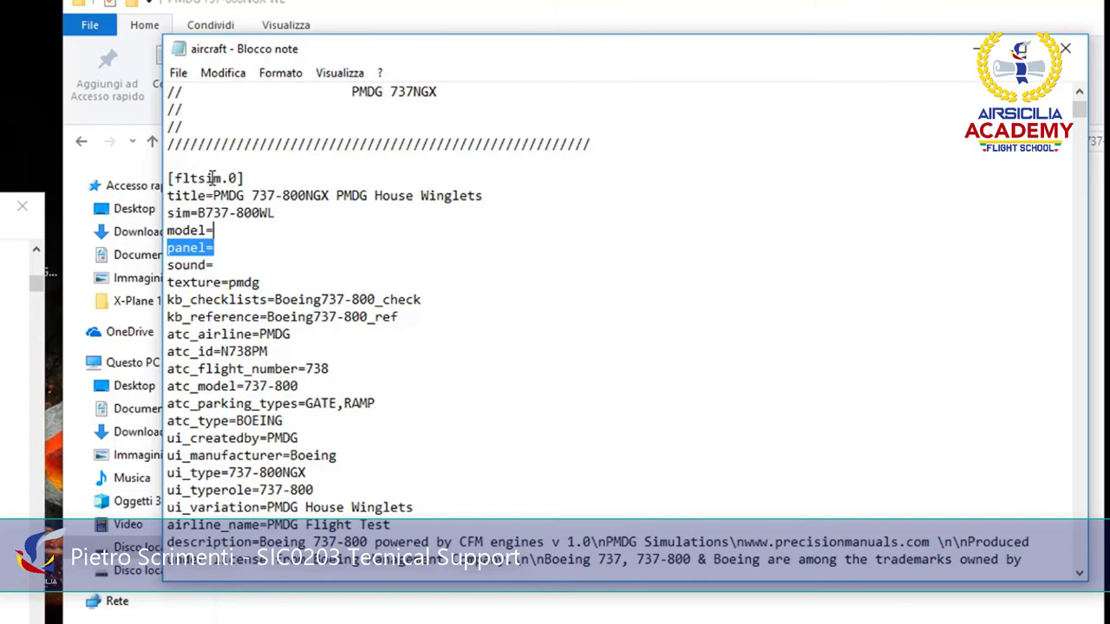
{"action": "scroll", "scroll_direction": "down", "scroll_amount": 3}
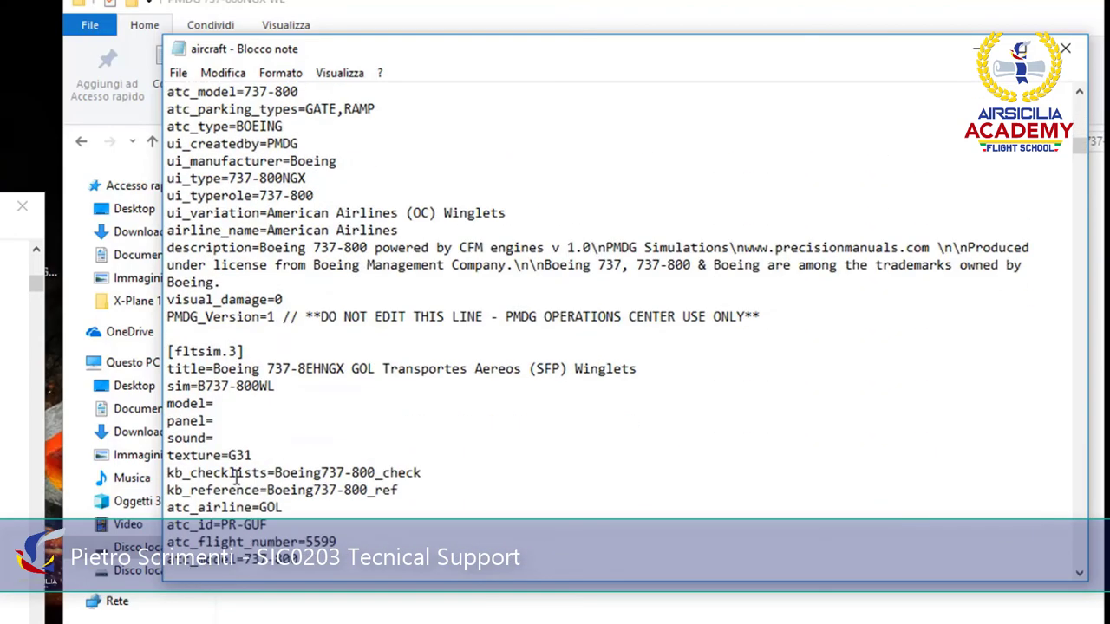
{"action": "scroll", "scroll_direction": "down", "scroll_amount": 3}
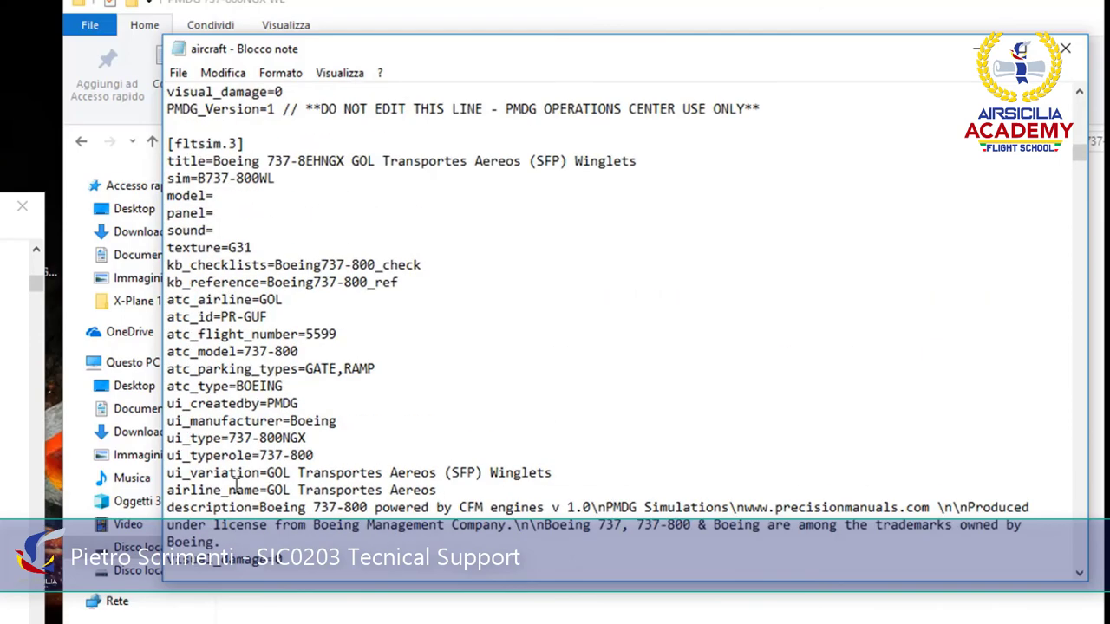
{"action": "scroll", "scroll_direction": "down", "scroll_amount": 3}
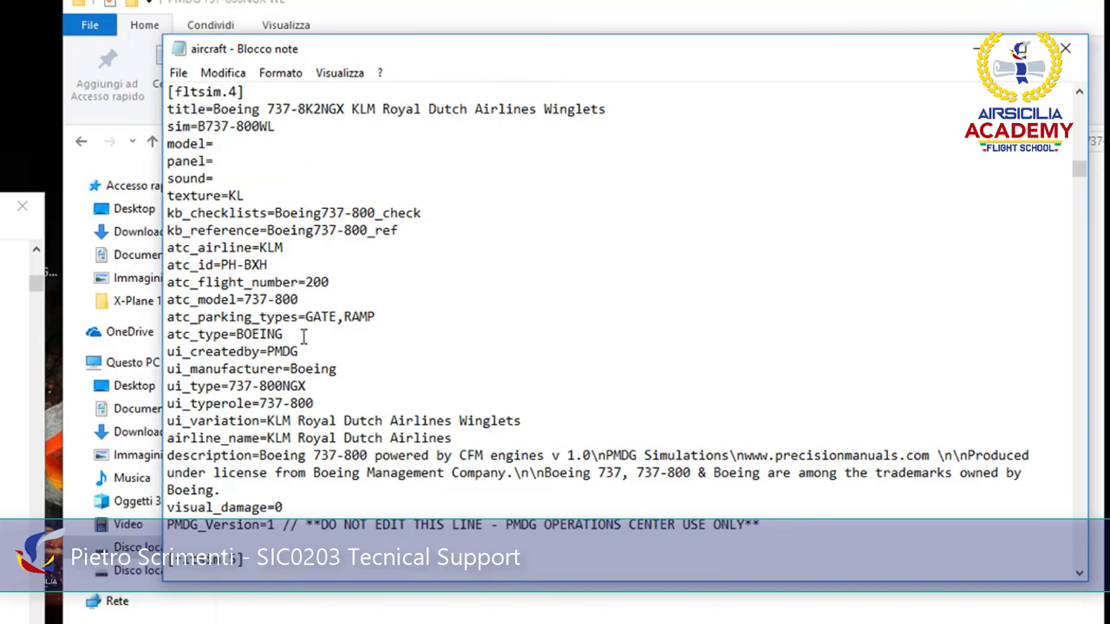
{"action": "scroll", "scroll_direction": "down", "scroll_amount": 3}
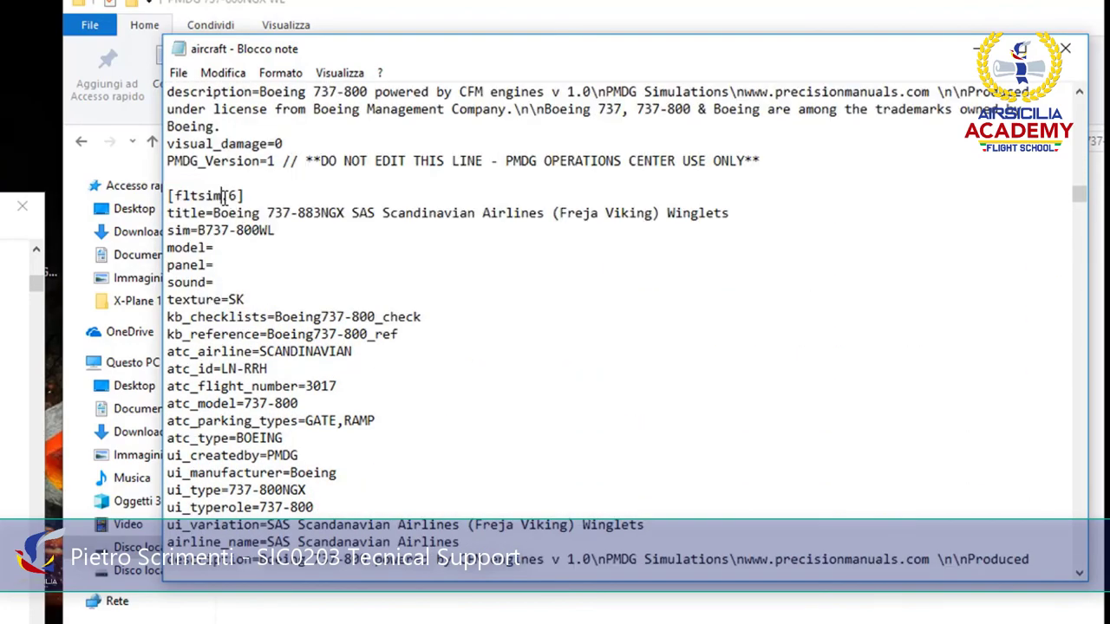
{"action": "scroll", "scroll_direction": "down", "scroll_amount": 3}
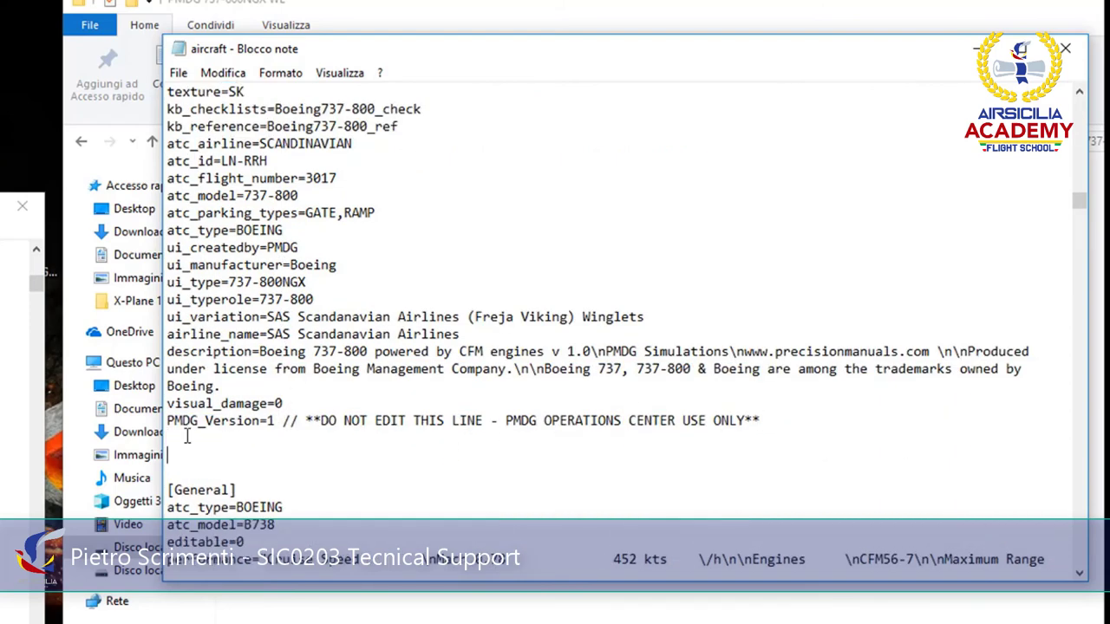
{"action": "scroll", "scroll_direction": "down", "scroll_amount": 3}
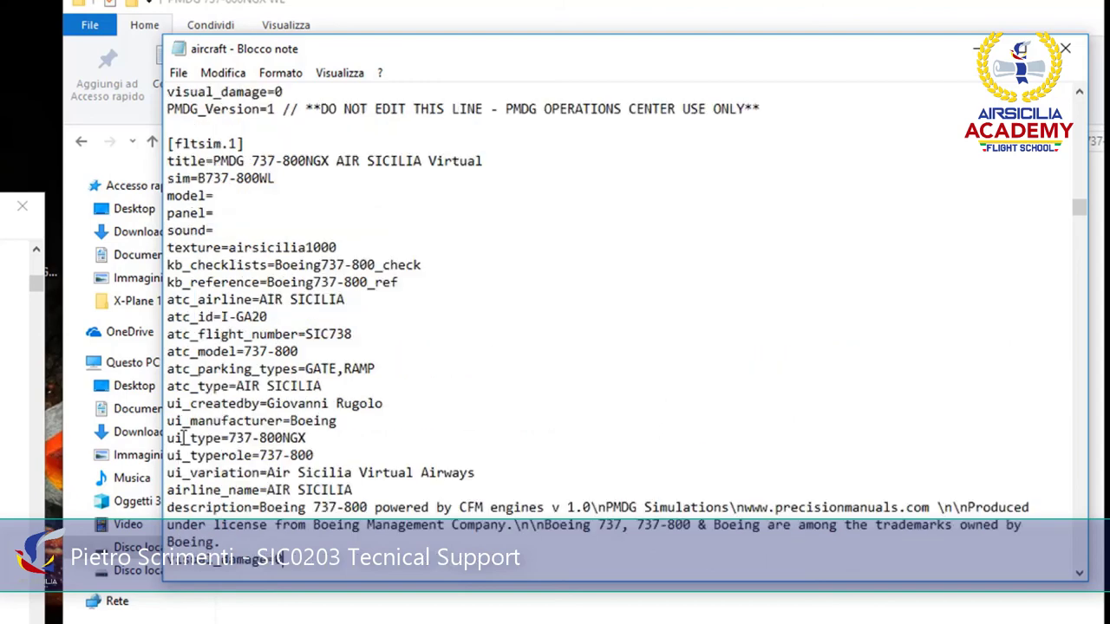